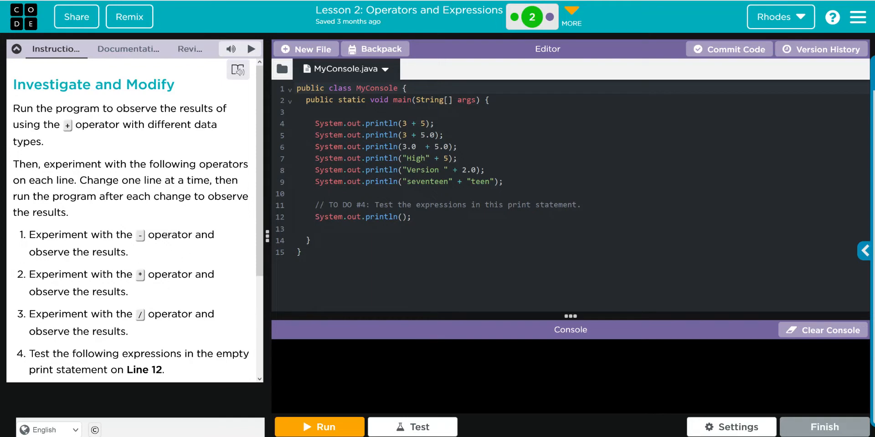
mouse_move(156, 305)
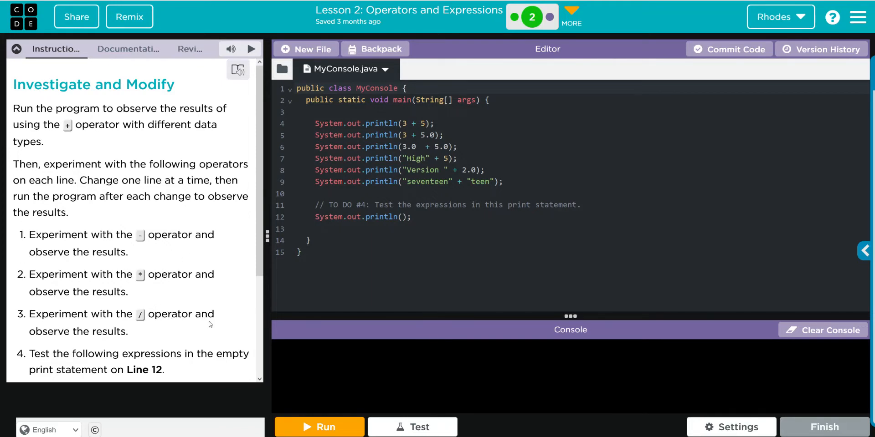
Scroll the Instructions panel down to reveal the TO DO #4 expression list
scroll(down, 3)
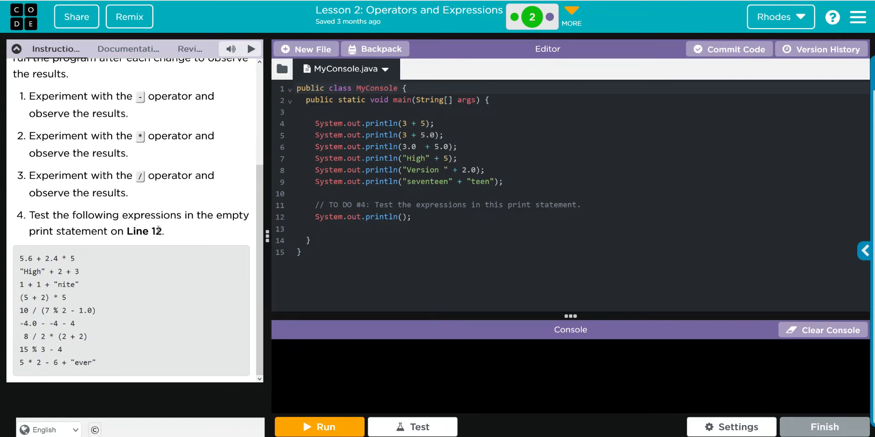
mouse_move(185, 233)
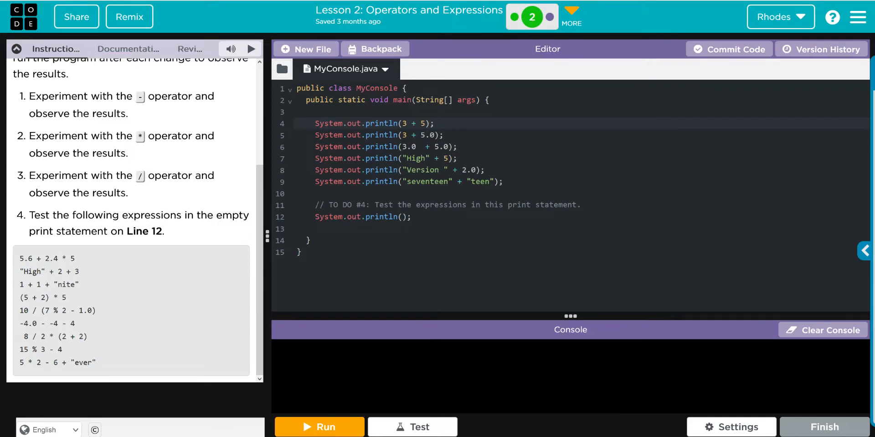
Comment lines 4–6 with predicted outputs 8, 8.5 and 8.0
text(//)
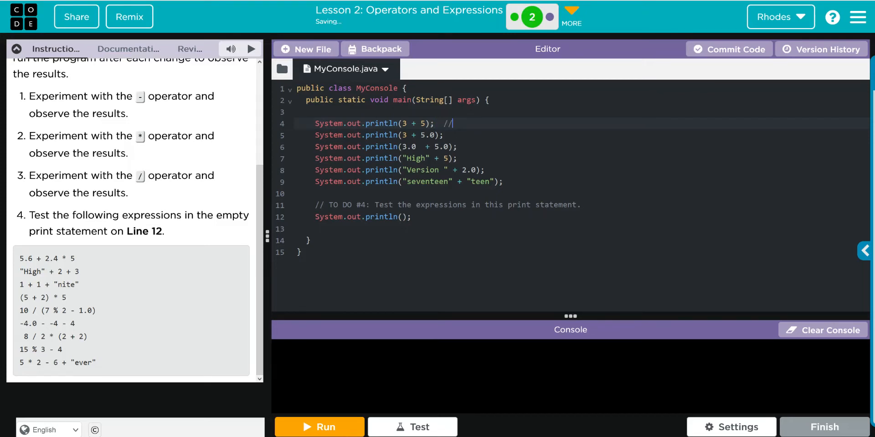
text(8)
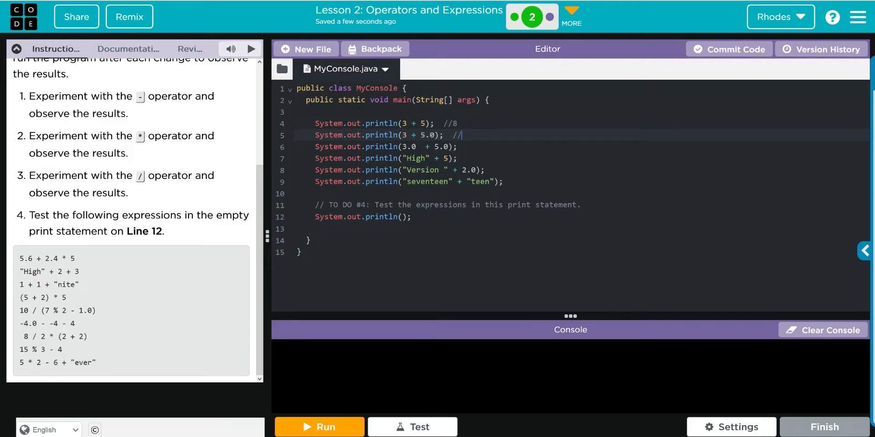
text(8.5)
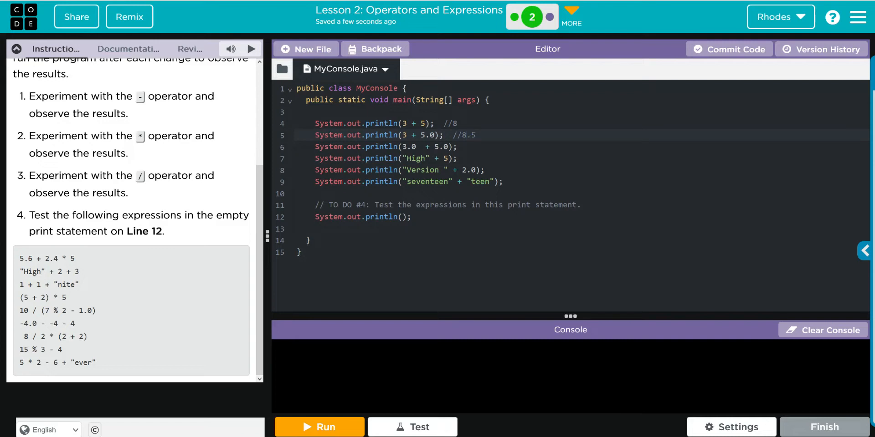
click(466, 146)
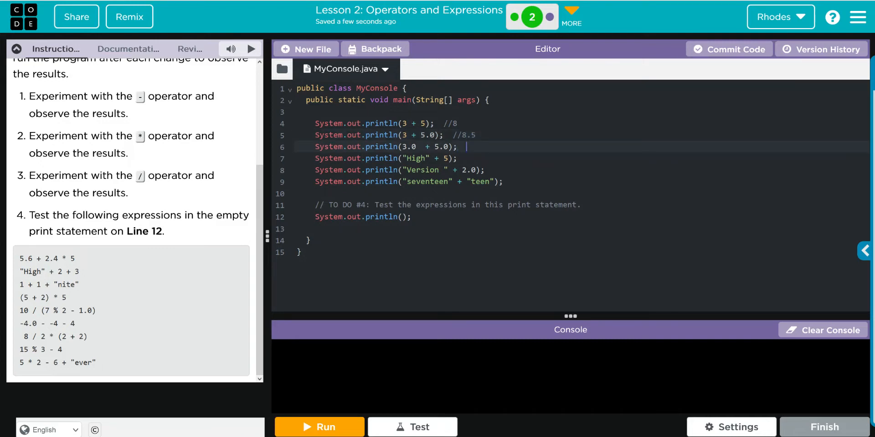
text(//)
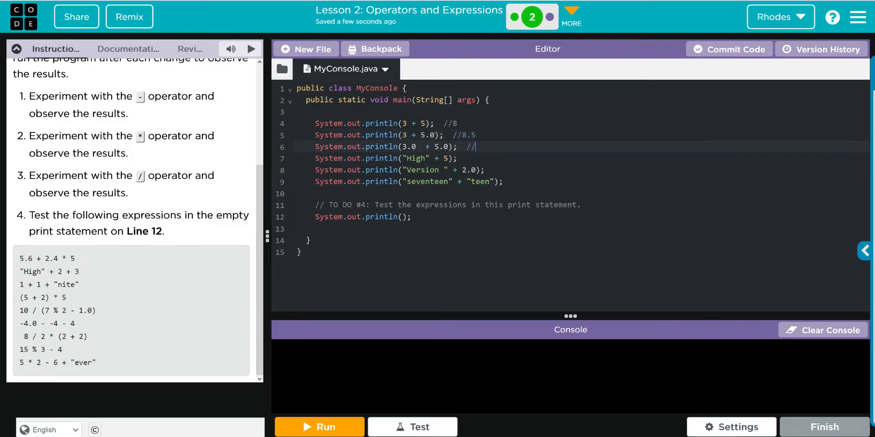
text(8)
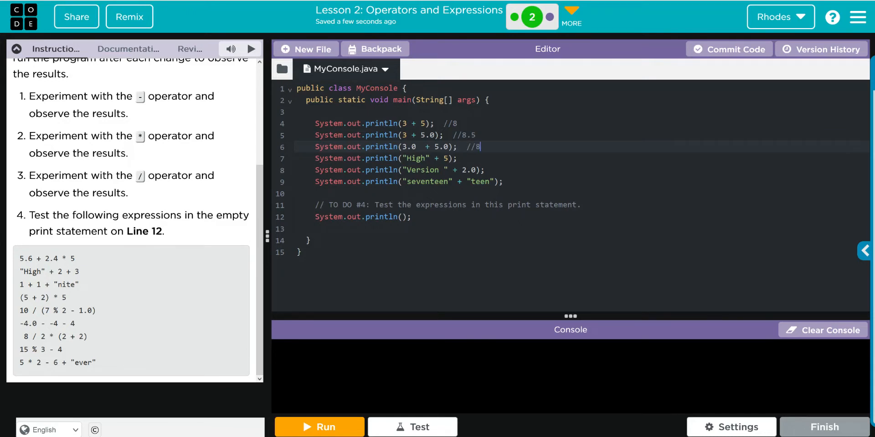
text(.0)
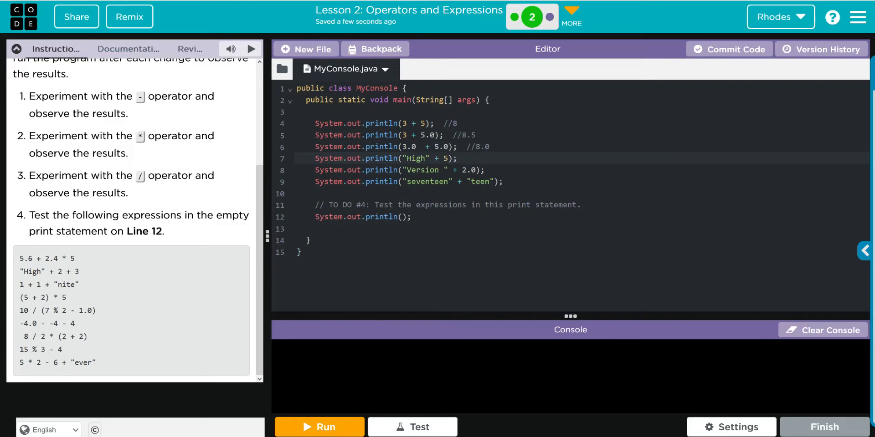
Comment lines 7–9 with predicted outputs High5, Version 2.0 and seventeenteen
text(//)
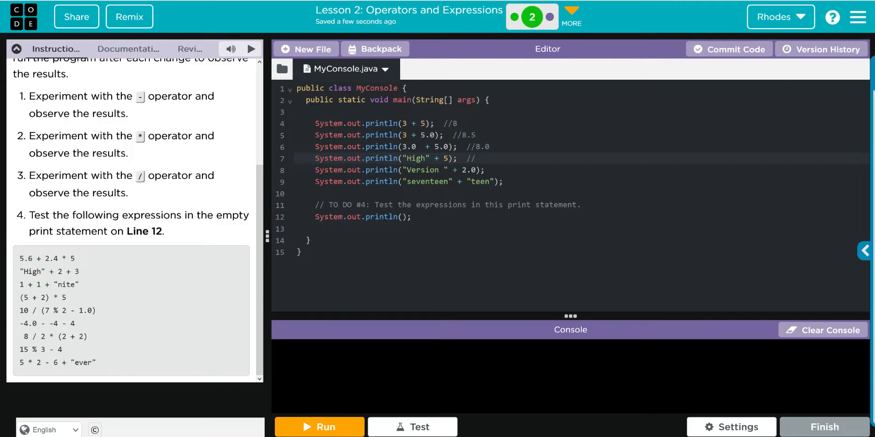
click(474, 158)
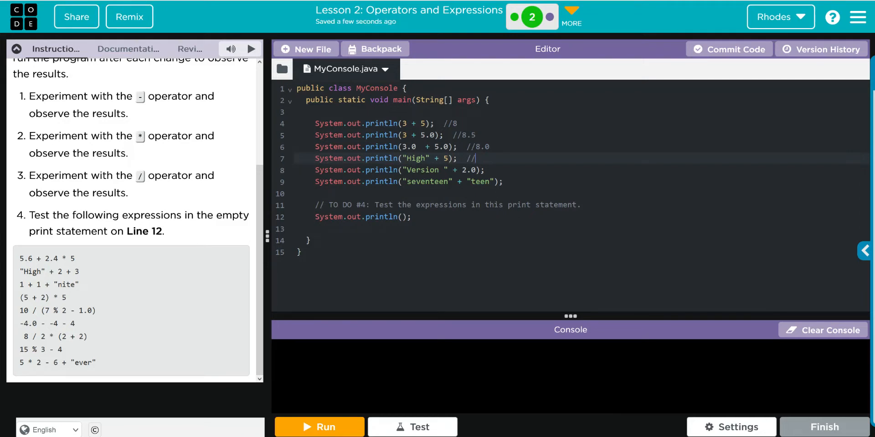
text(High)
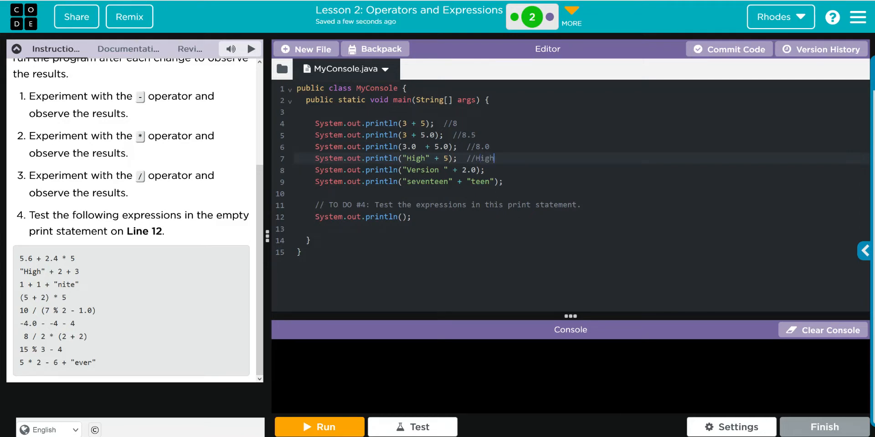
text(5)
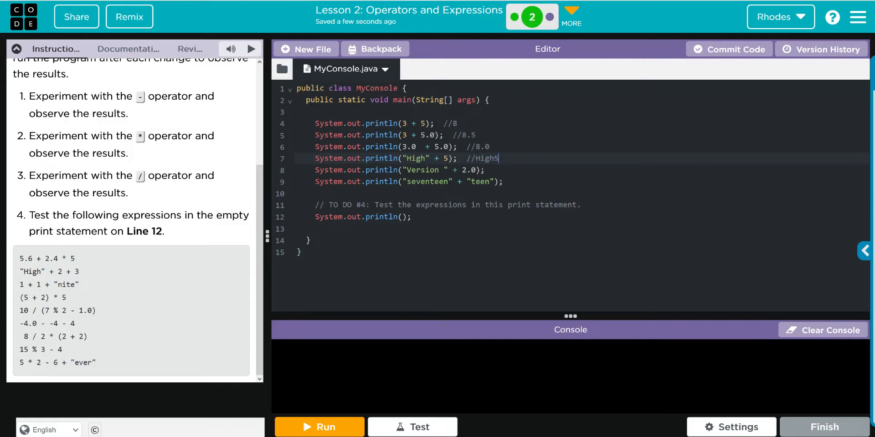
click(493, 170)
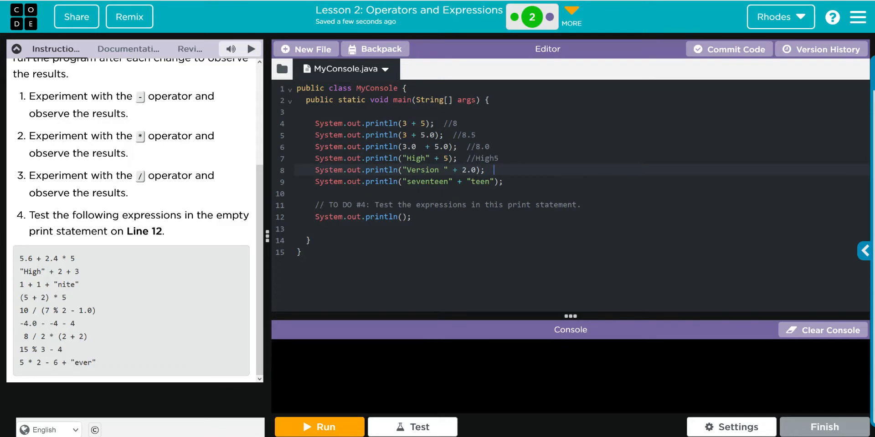
text(//)
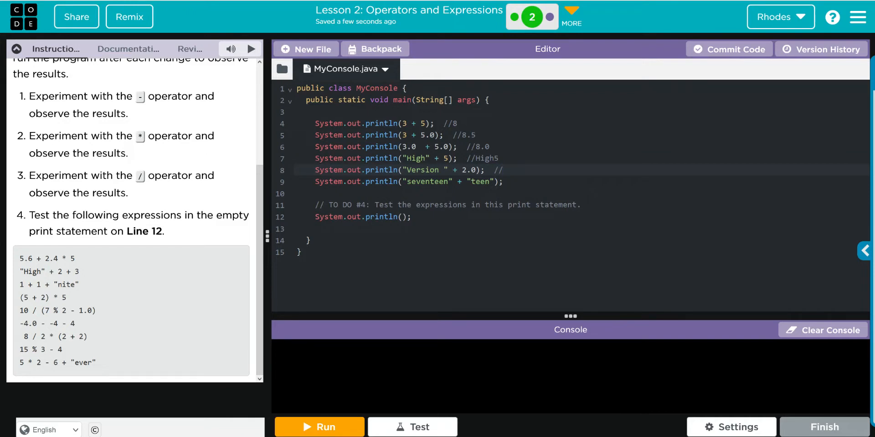
text(Version)
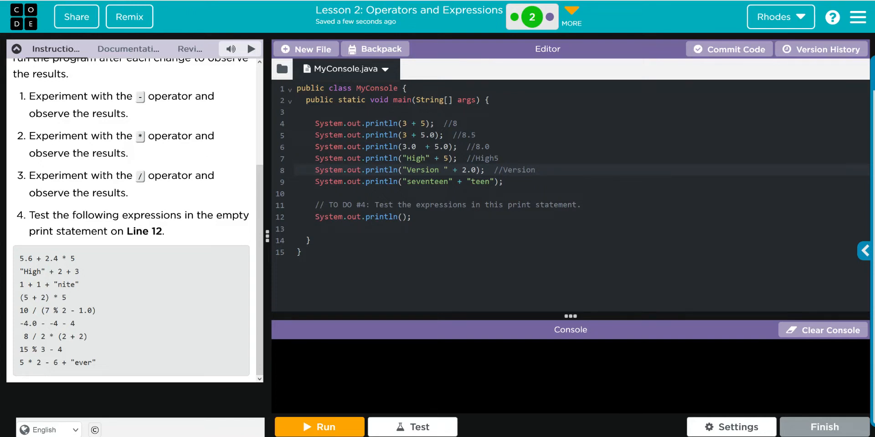
text(2.)
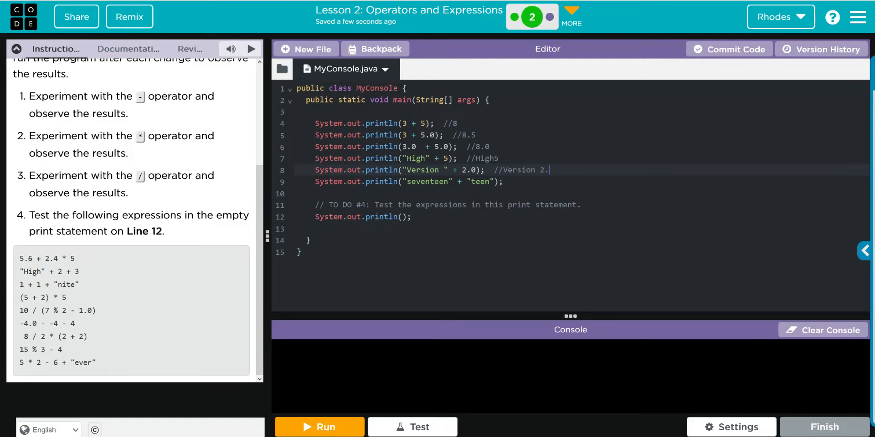
text(0)
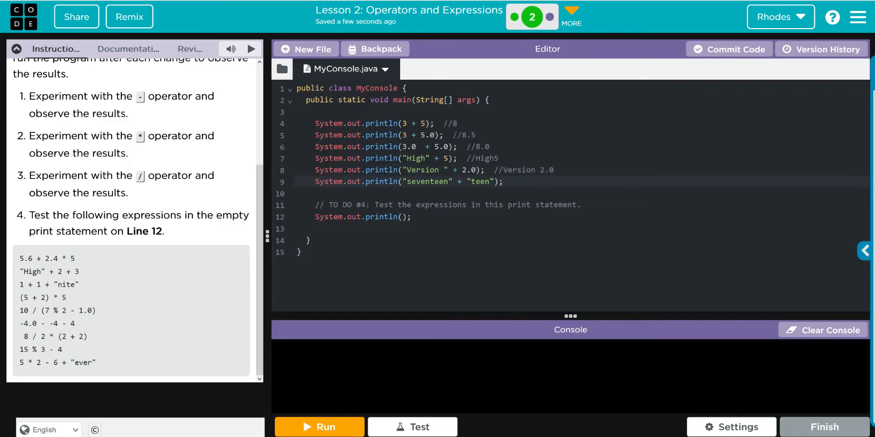
text(//)
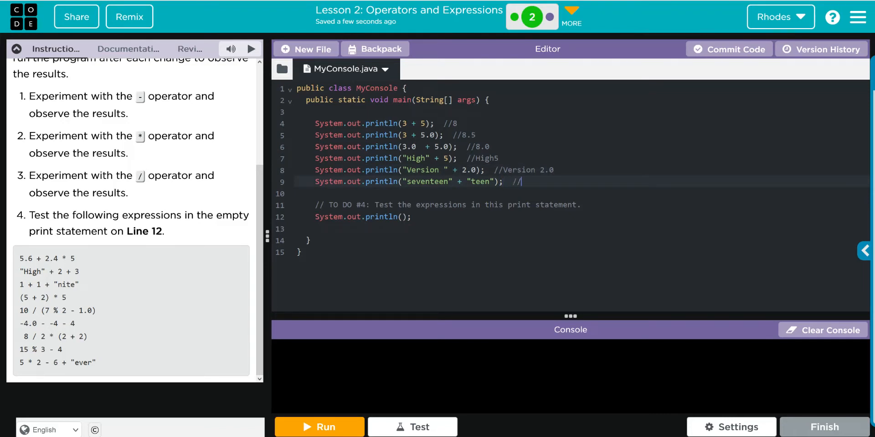
text(sevente)
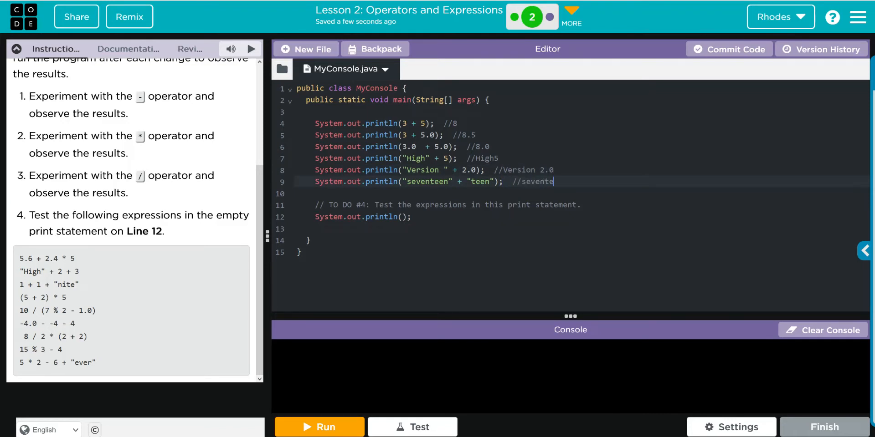
text(ente)
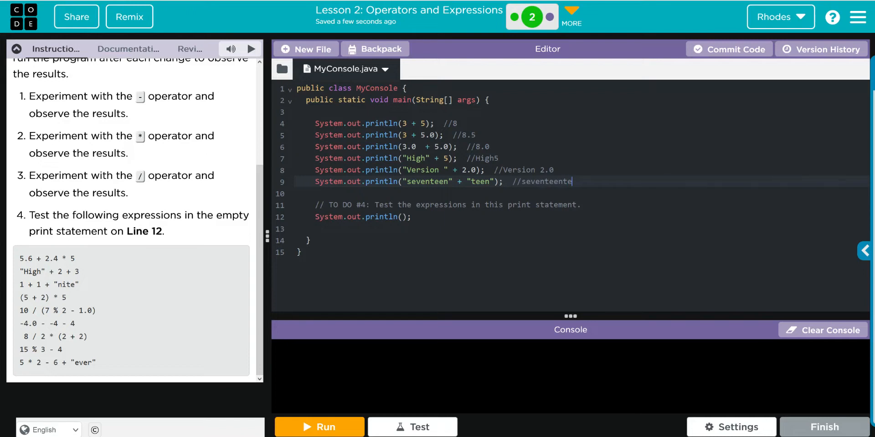
text(en)
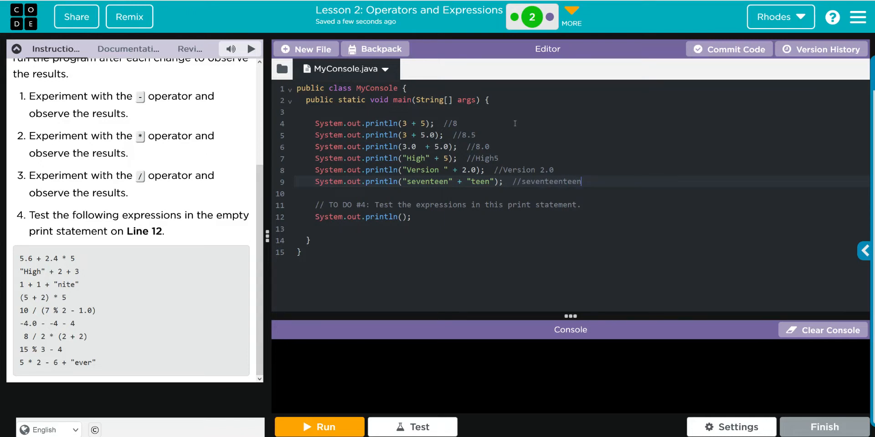
mouse_move(510, 148)
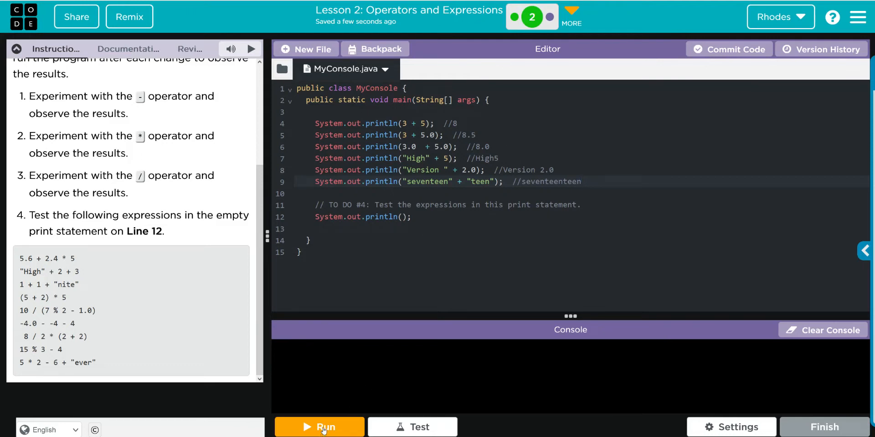
Run the program, view the console output, and correct line 5's comment to 8.0
click(319, 426)
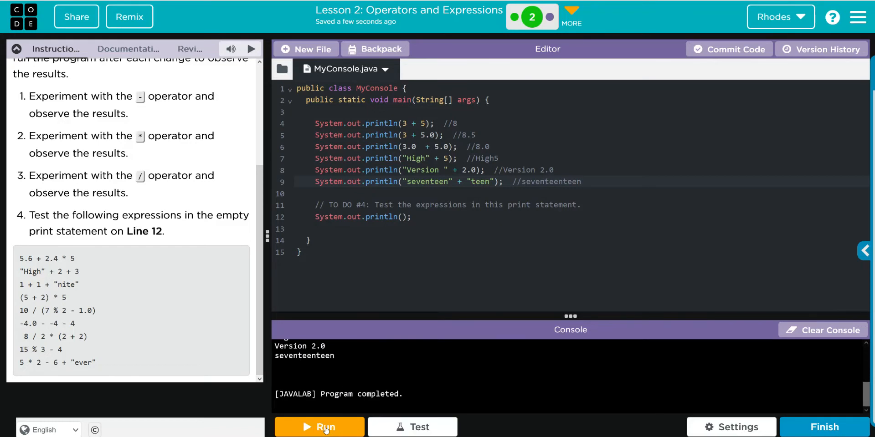
mouse_move(569, 316)
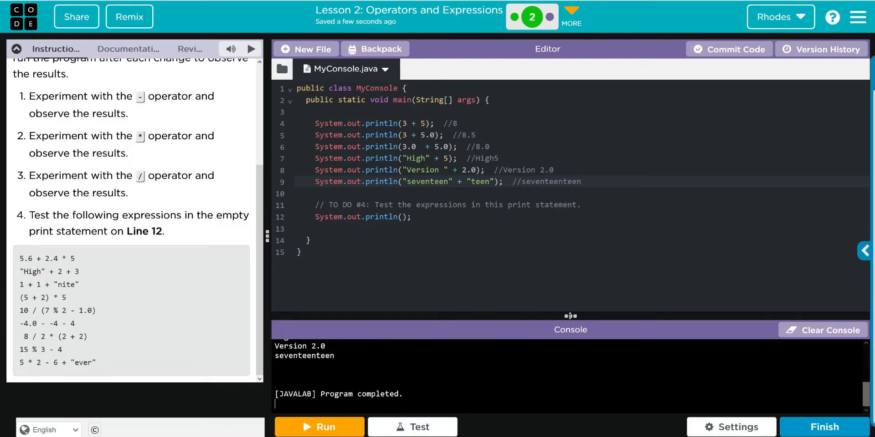
click(319, 426)
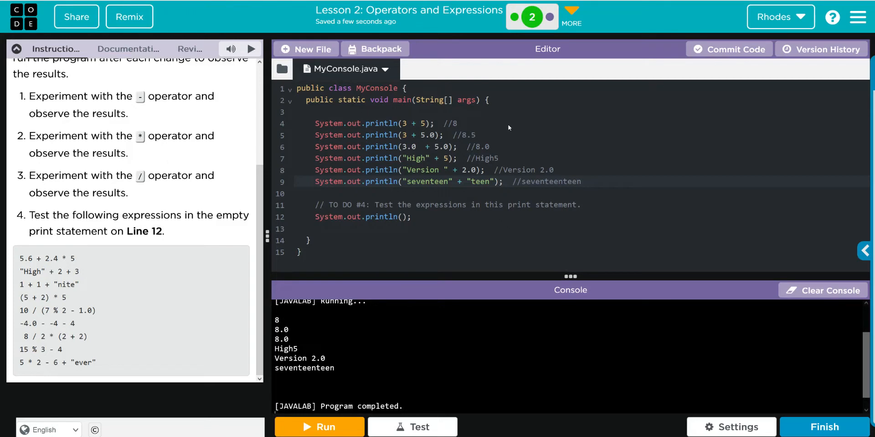
mouse_move(470, 134)
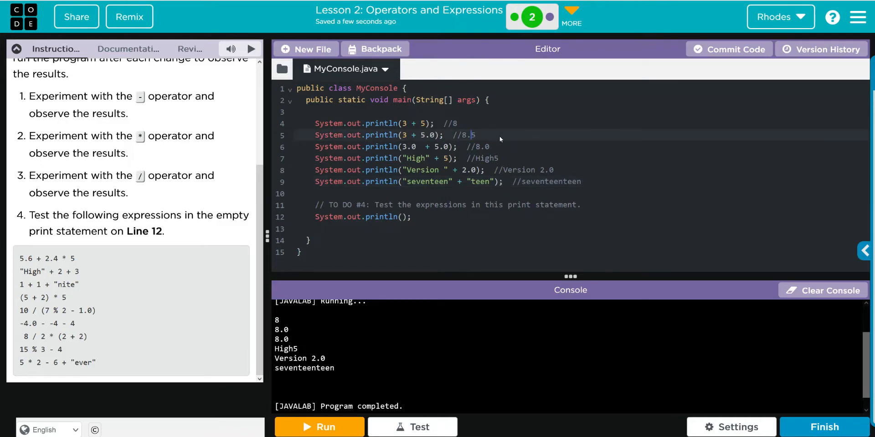
key(Backspace)
text(---------------)
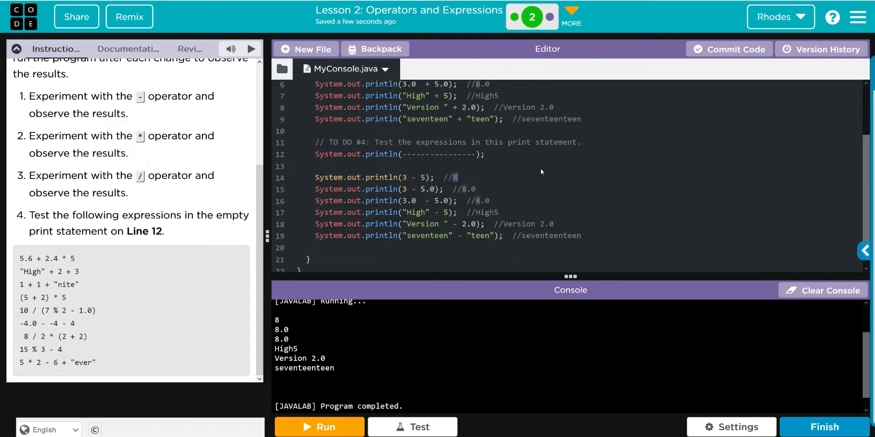
Set the subtraction predictions on lines 14–16 to -2, 2.0 and 2.0
text(-3)
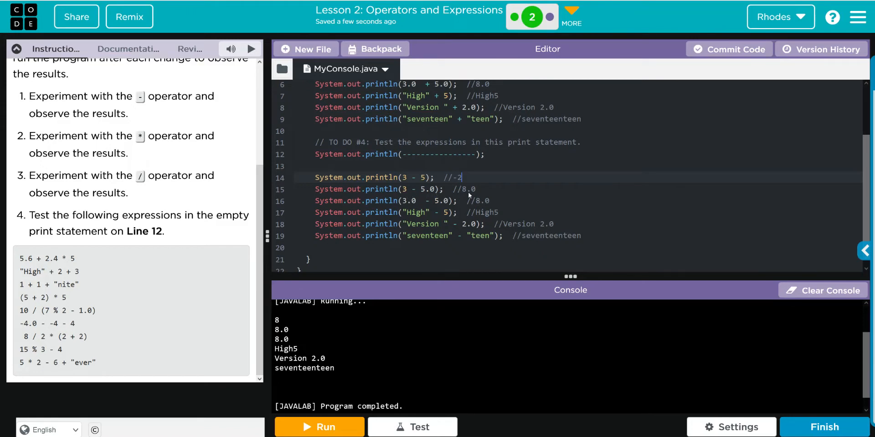
key(Backspace)
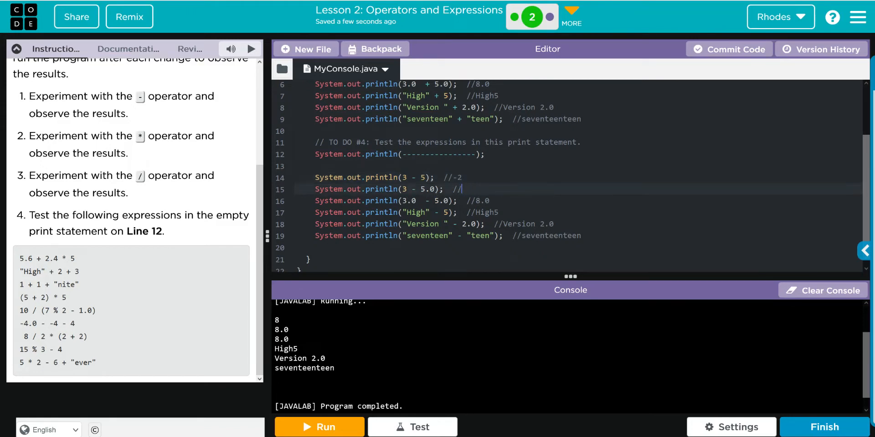
text(2.0)
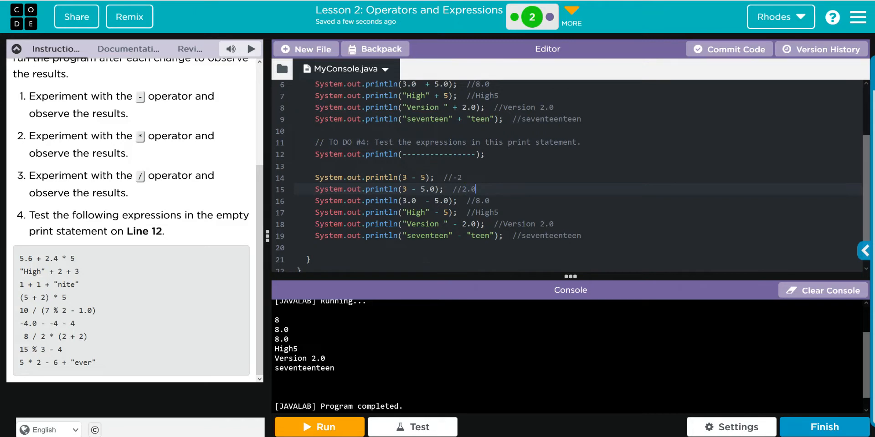
mouse_move(408, 208)
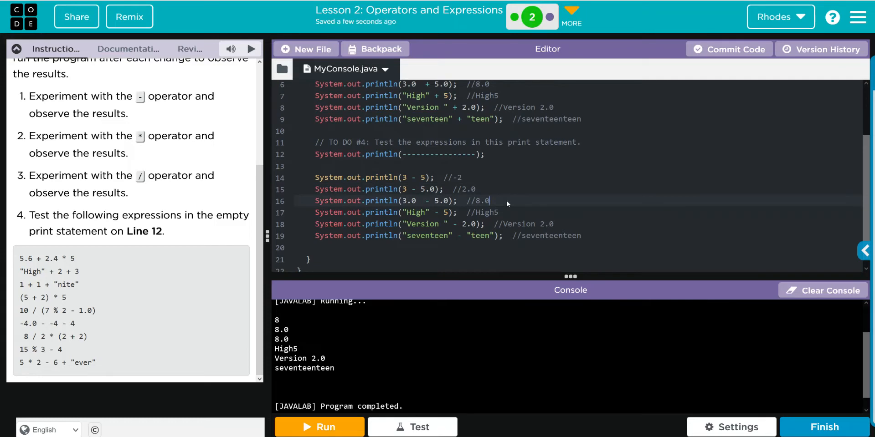
key(BackSpace)
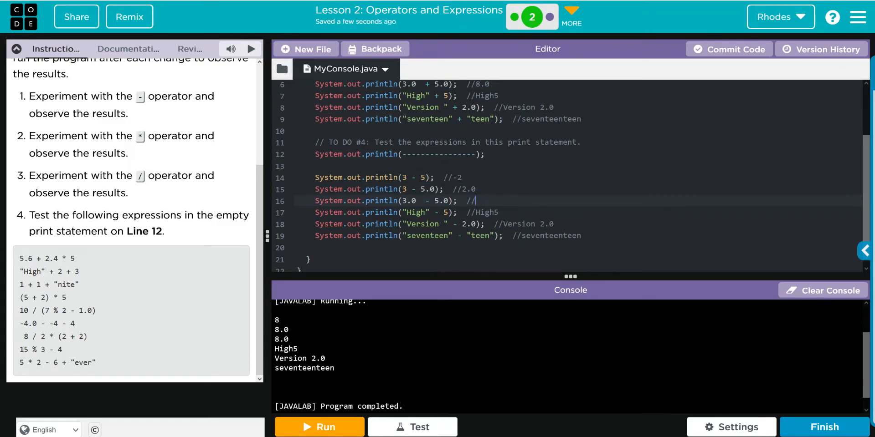
text(2.0)
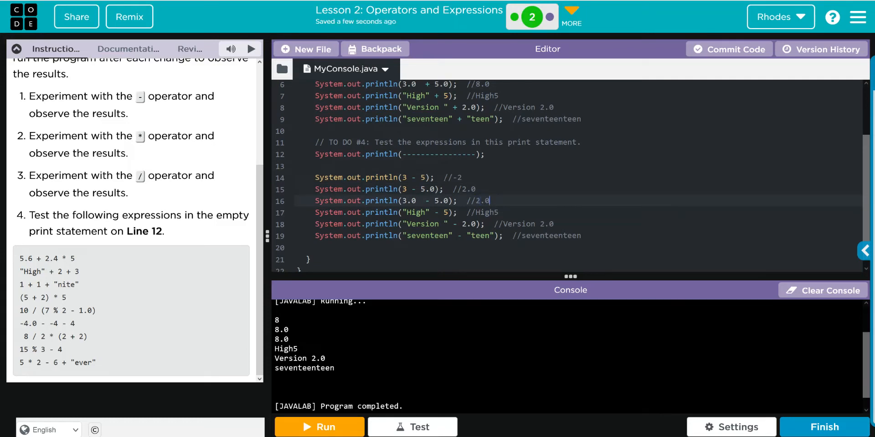
mouse_move(504, 220)
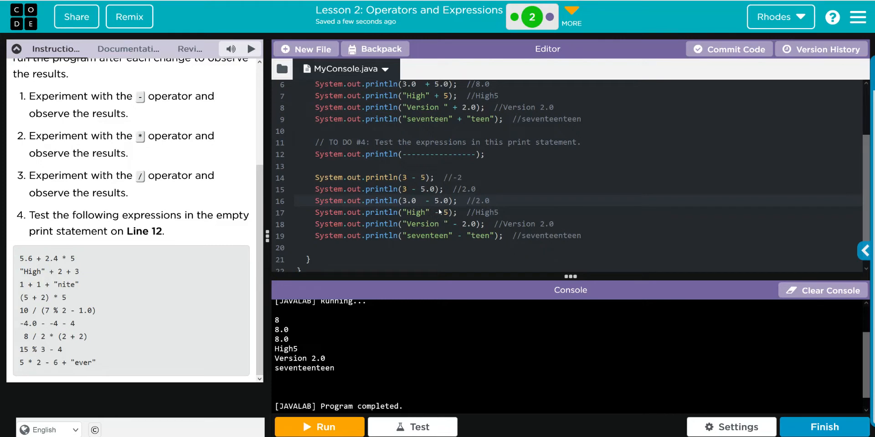
click(489, 200)
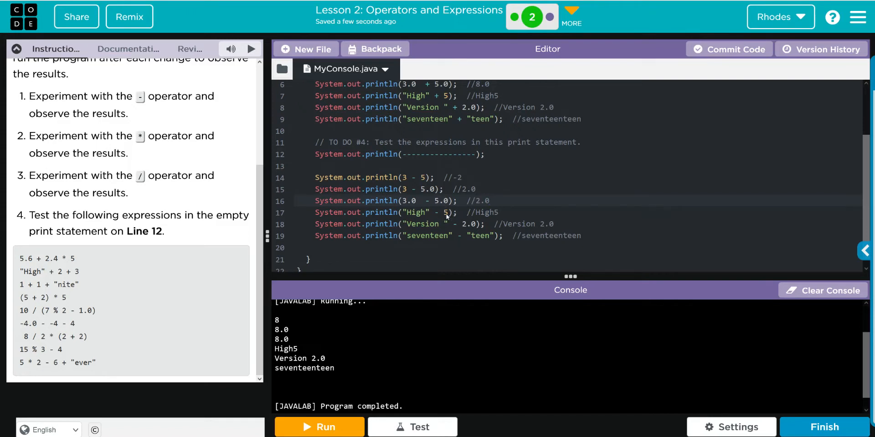
click(490, 200)
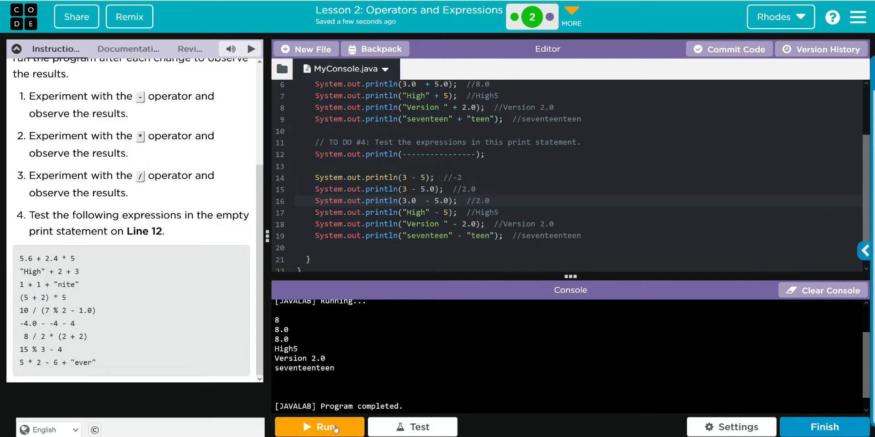
Run, remove the dashes from line 12's print call, and run again
click(319, 427)
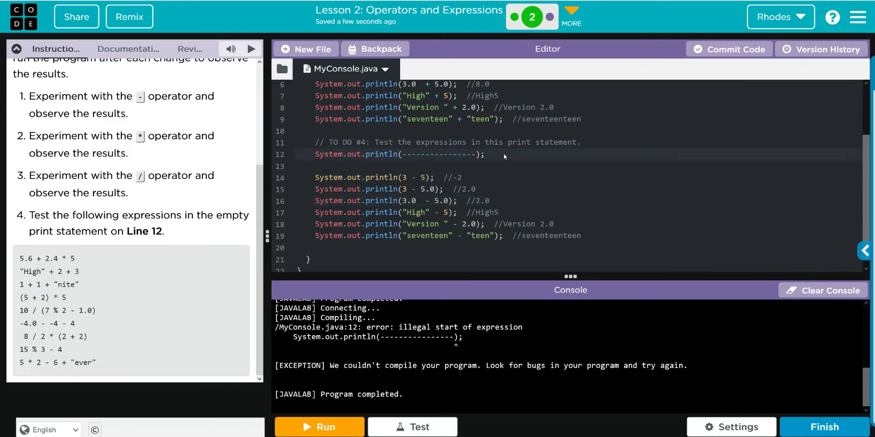
double_click(438, 155)
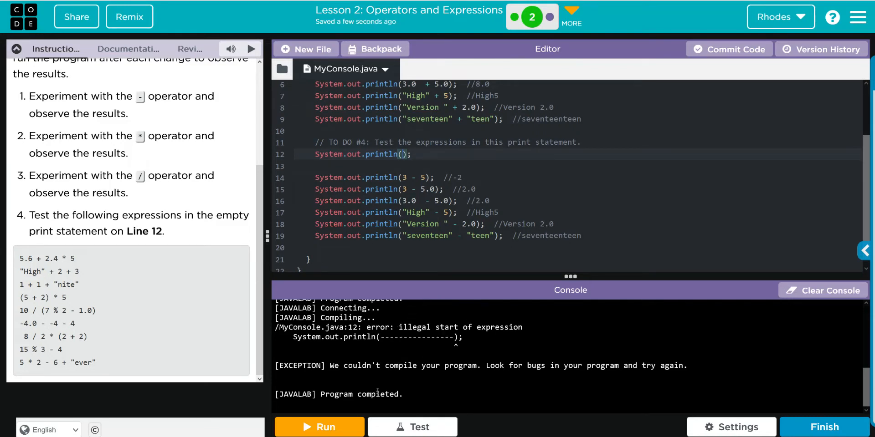
click(319, 426)
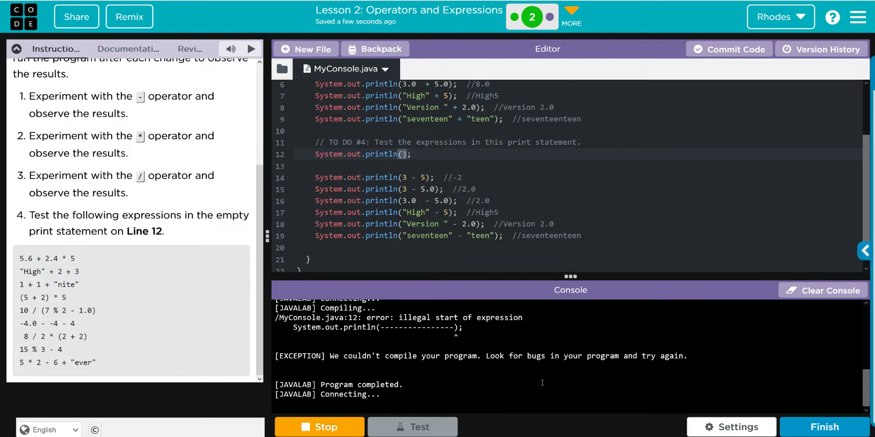
click(319, 427)
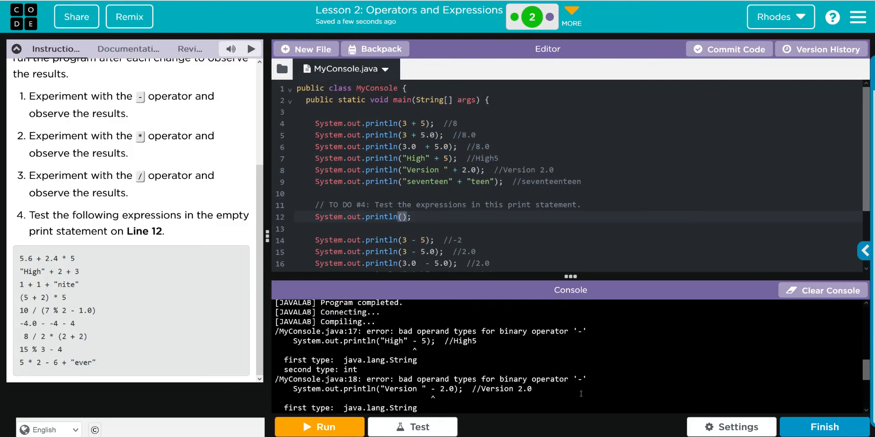
mouse_move(567, 348)
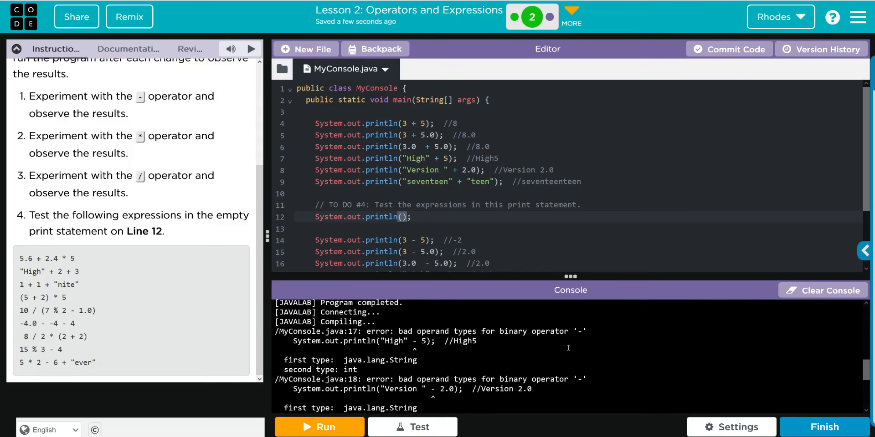
mouse_move(444, 240)
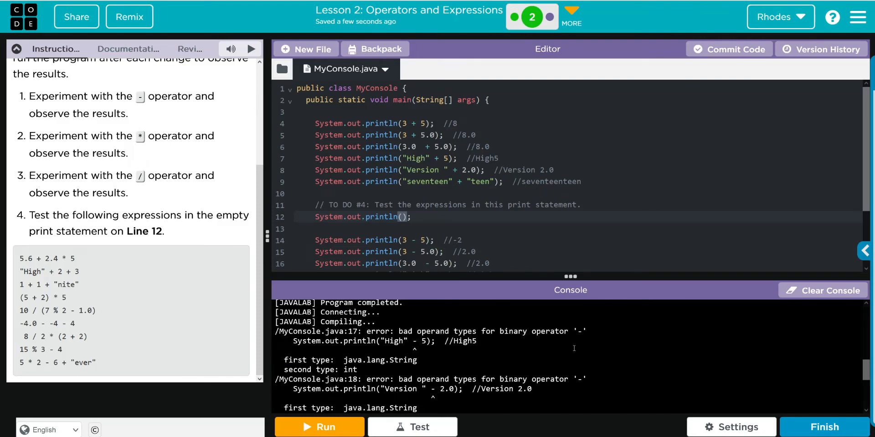
Comment out the string subtraction lines and run to get -2, -2.0, -2.0
scroll(down, 3)
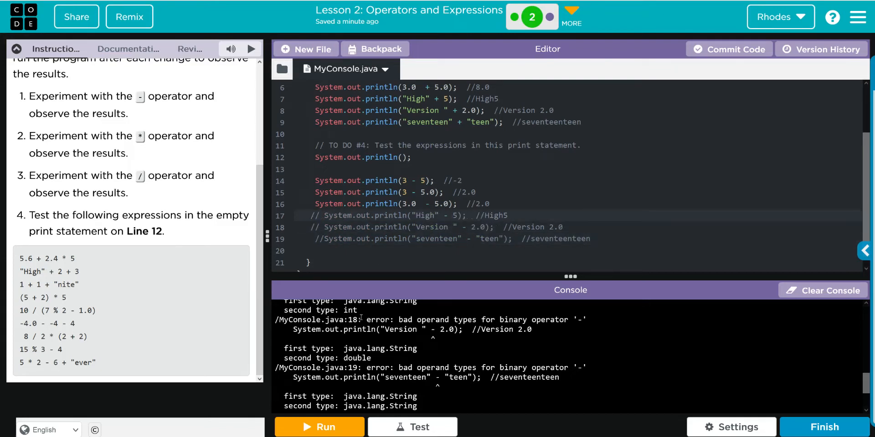
click(319, 426)
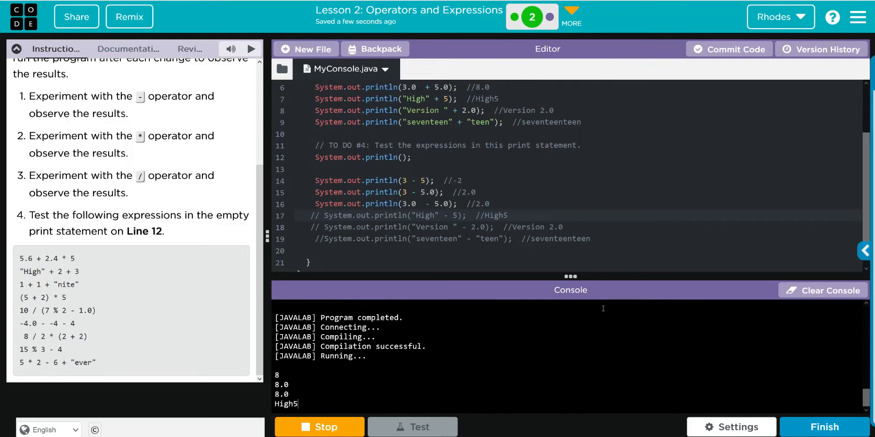
click(318, 426)
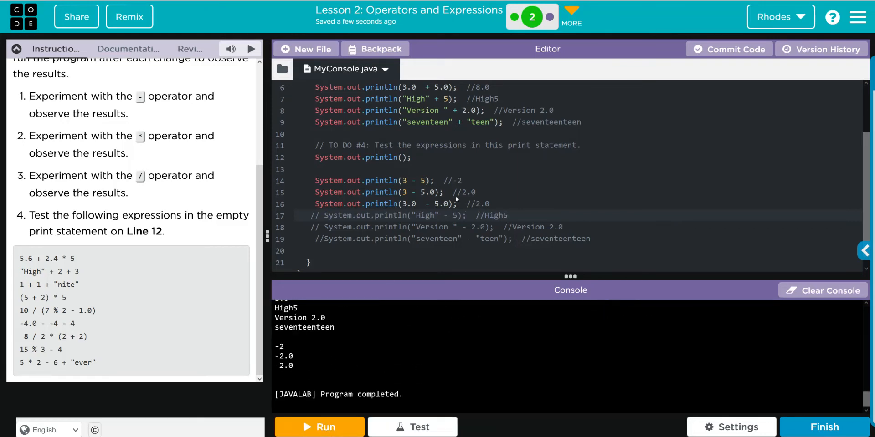
mouse_move(459, 199)
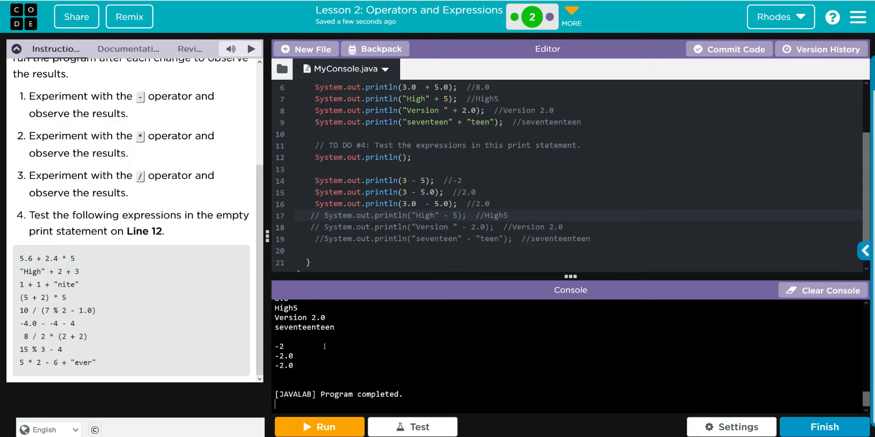
mouse_move(446, 131)
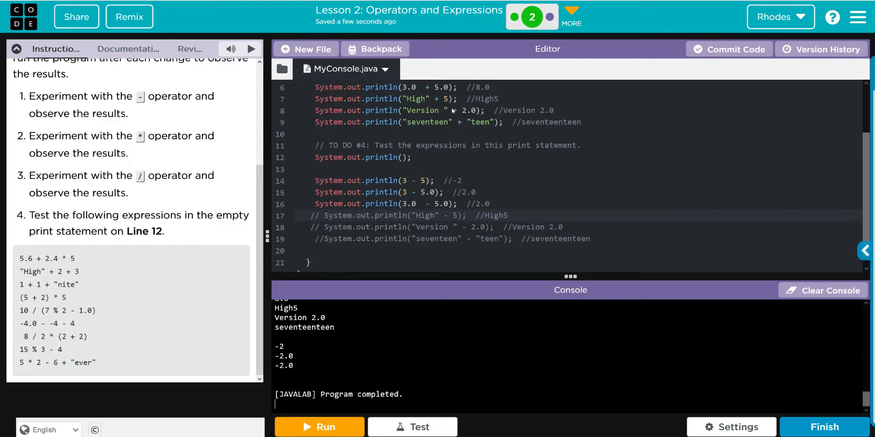
mouse_move(469, 129)
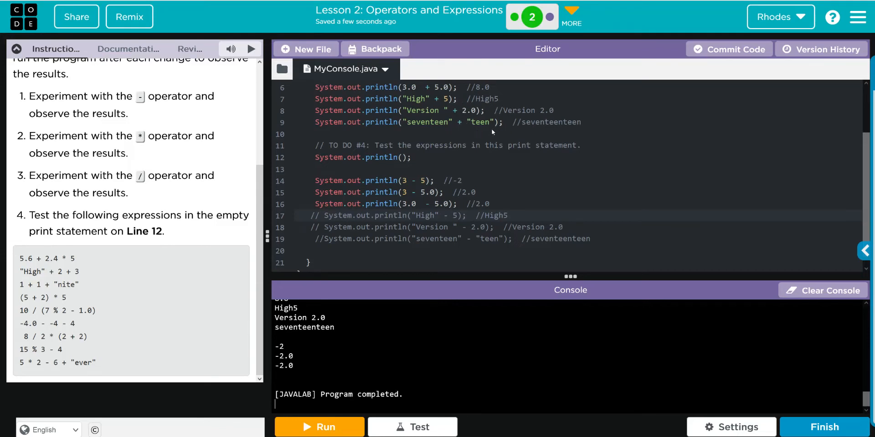
mouse_move(499, 232)
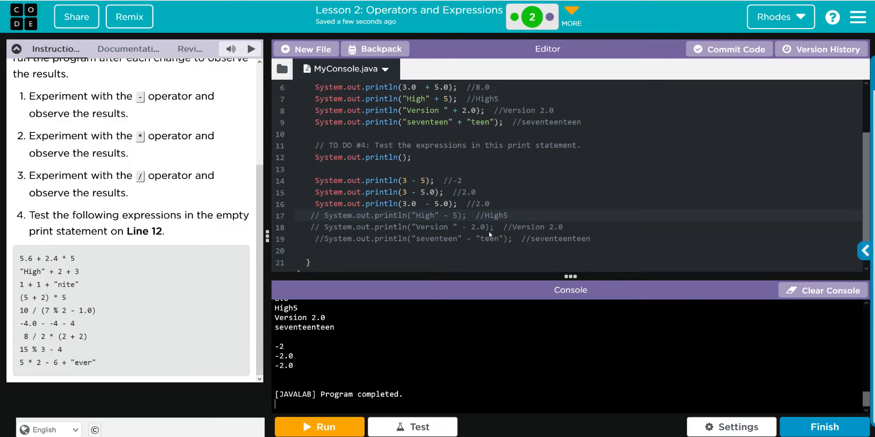
mouse_move(464, 218)
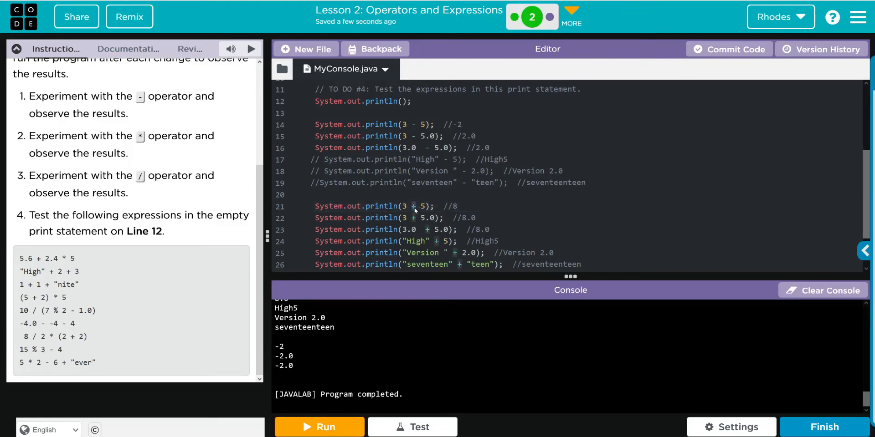
Switch the block to multiplication with predictions 15, 15.0, 15.0, including the string lines
text(*)
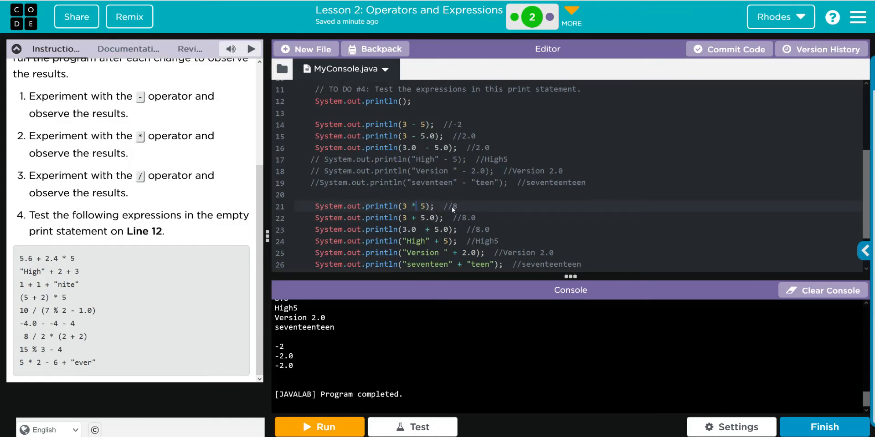
text(15)
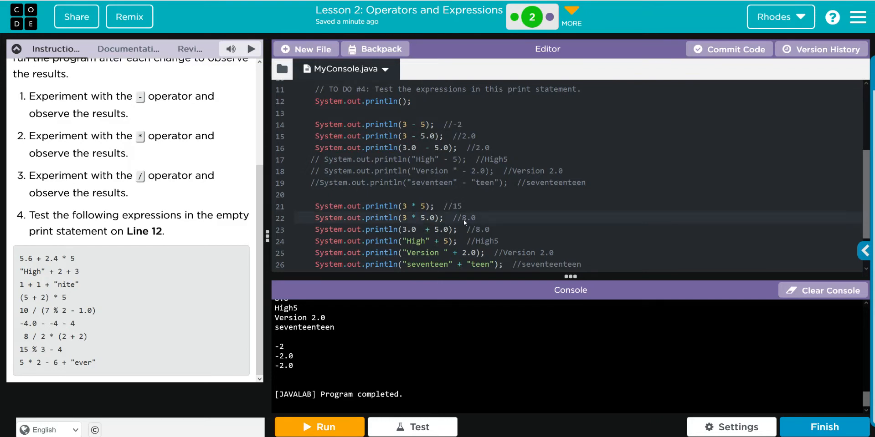
text(15.0)
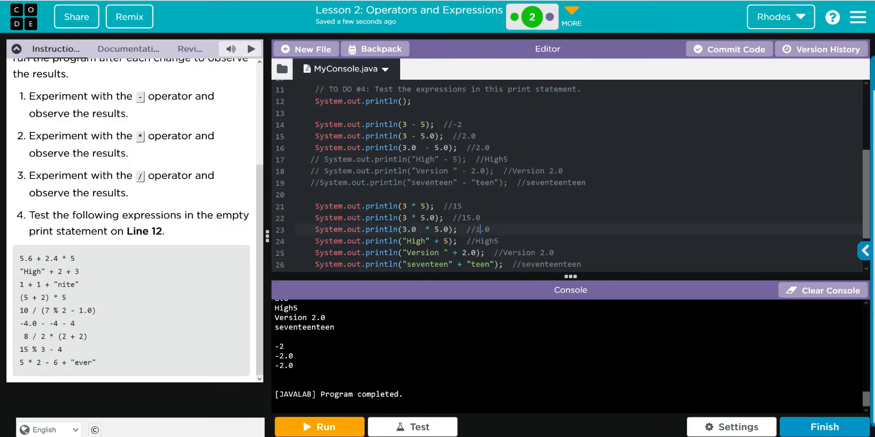
scroll(down, 3)
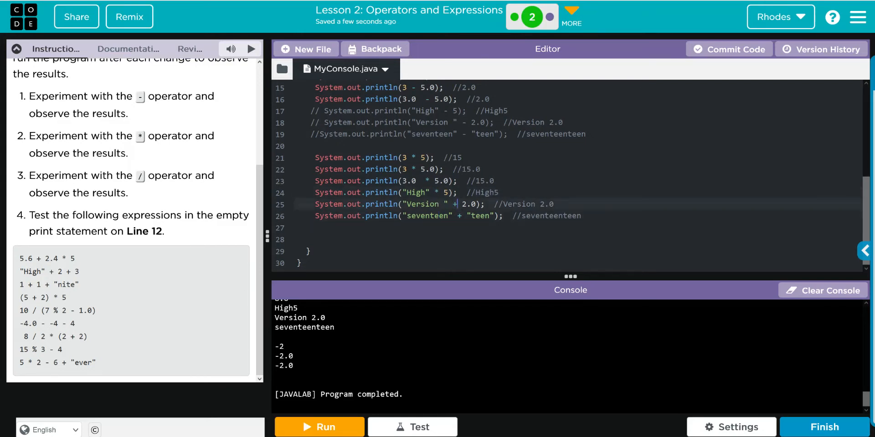
text(*)
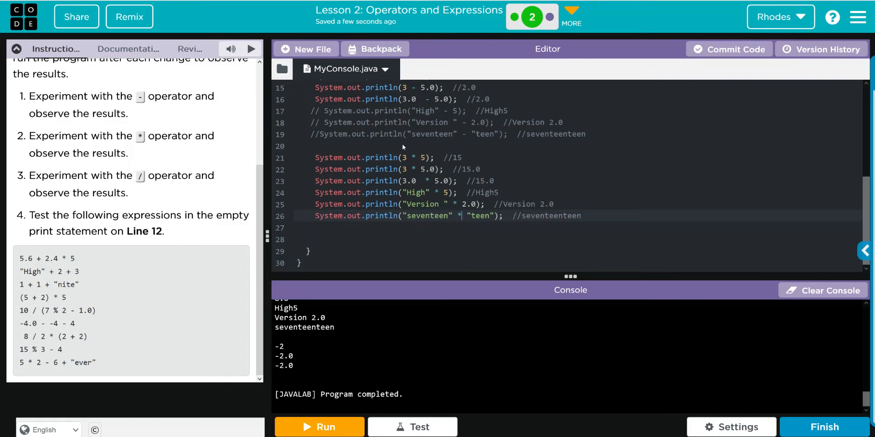
mouse_move(371, 265)
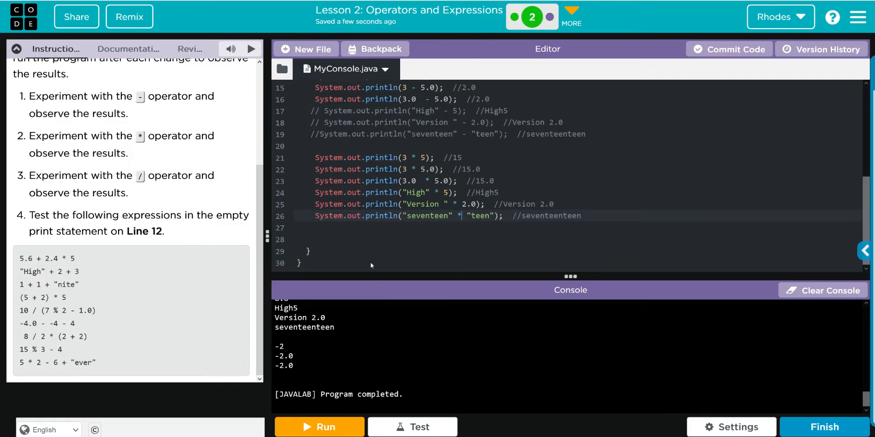
Run, comment out the string multiplication lines, and rerun to print 15, 15.0, 15.0
click(319, 426)
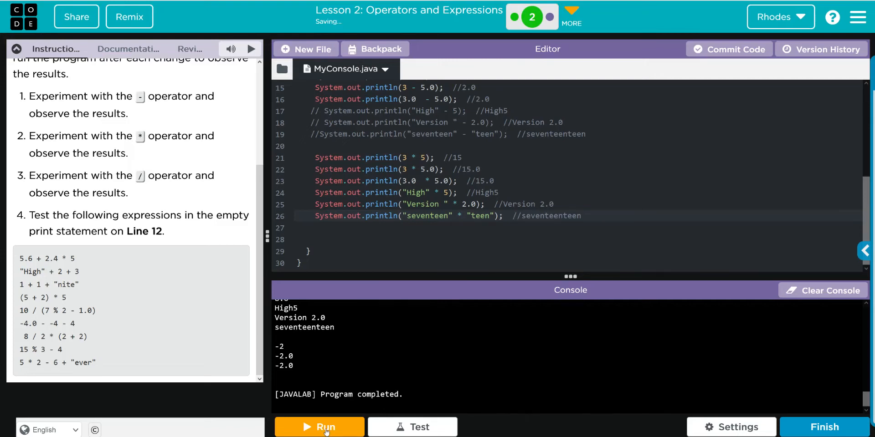
click(319, 426)
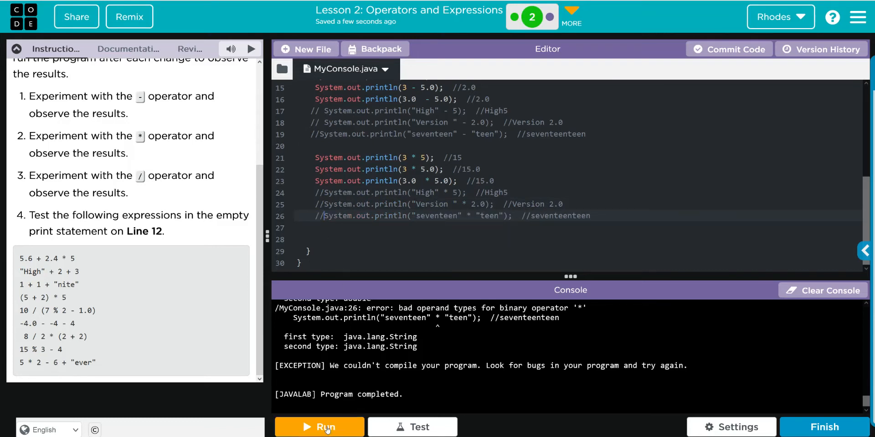
click(320, 426)
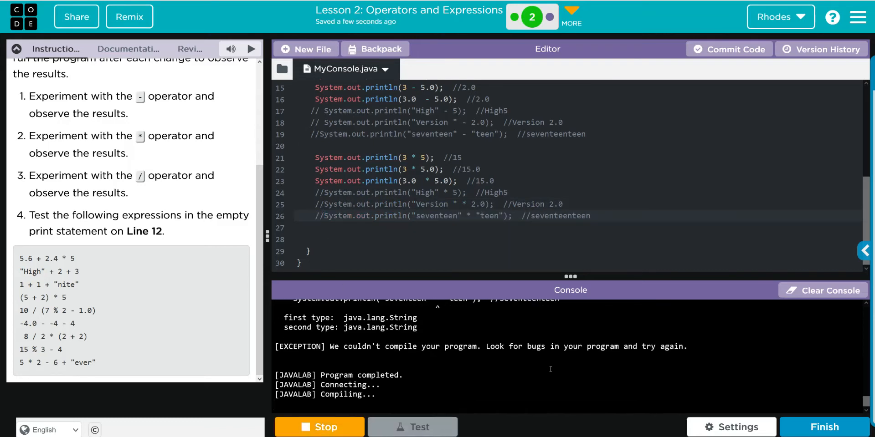
click(319, 427)
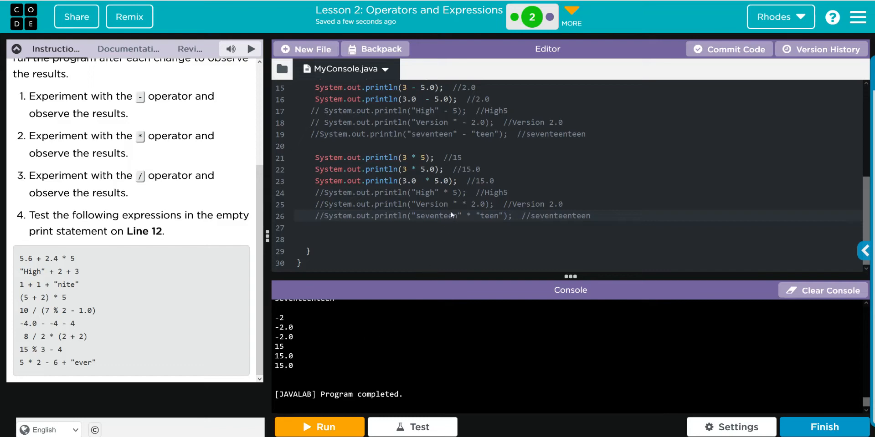
mouse_move(438, 208)
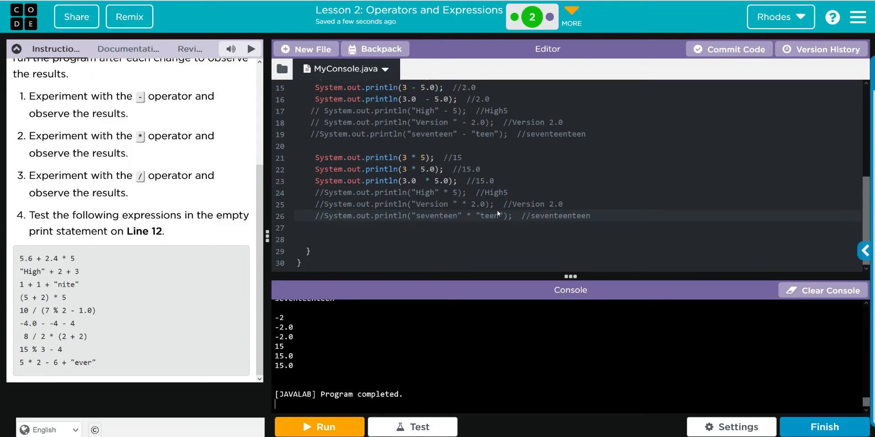
mouse_move(548, 218)
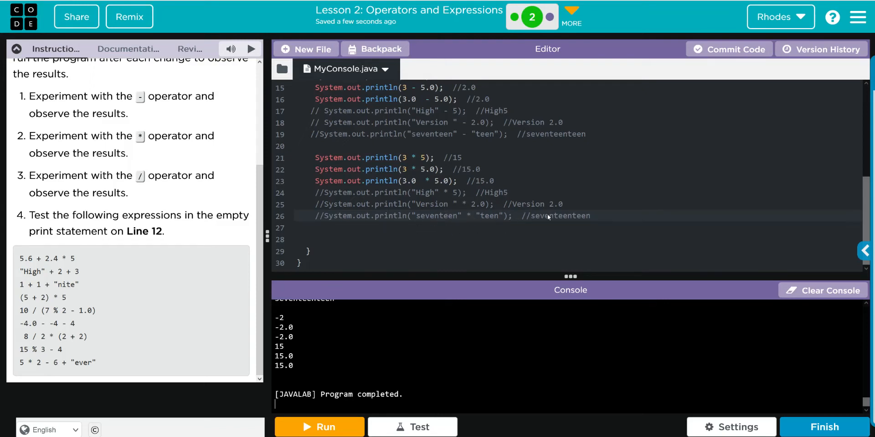
mouse_move(641, 222)
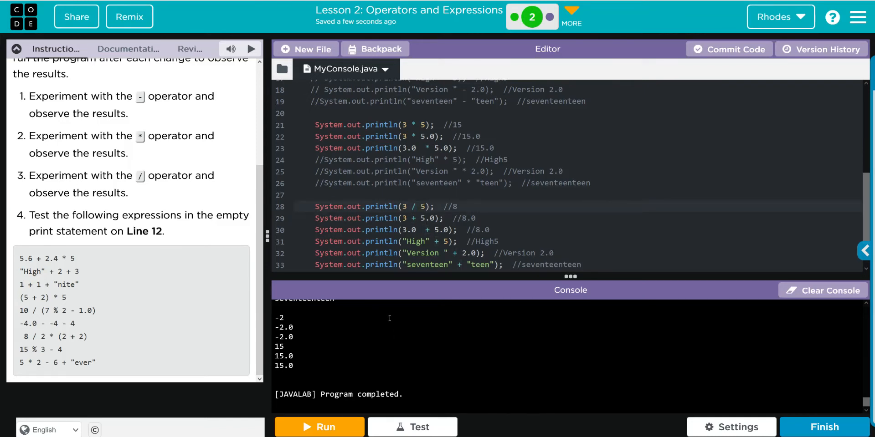
Change lines 29–30 to division and update their comments to 0.6
click(416, 207)
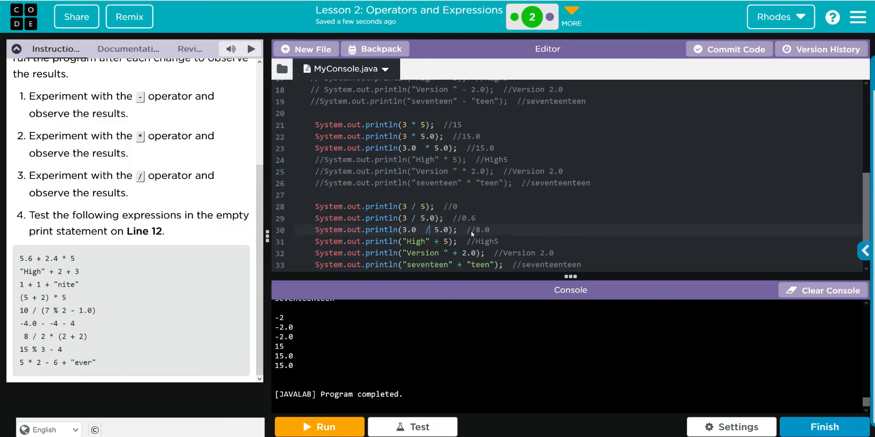
double_click(479, 229)
text(System.out.println();)
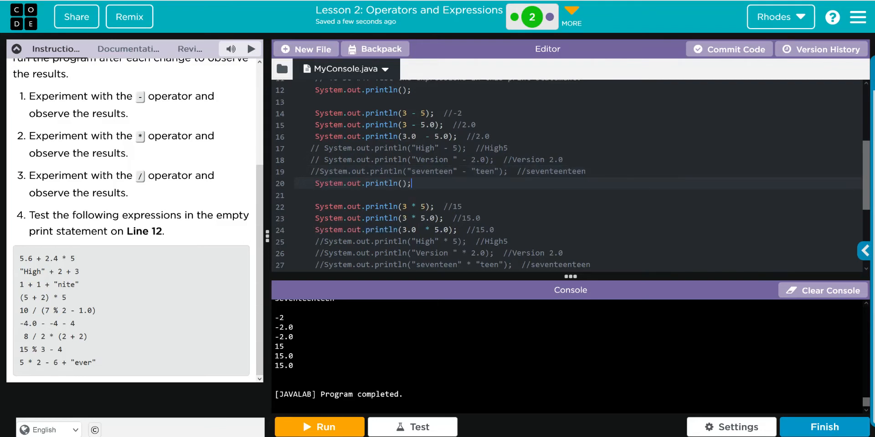
Add empty System.out.println(); separator lines between the operator blocks
scroll(down, 3)
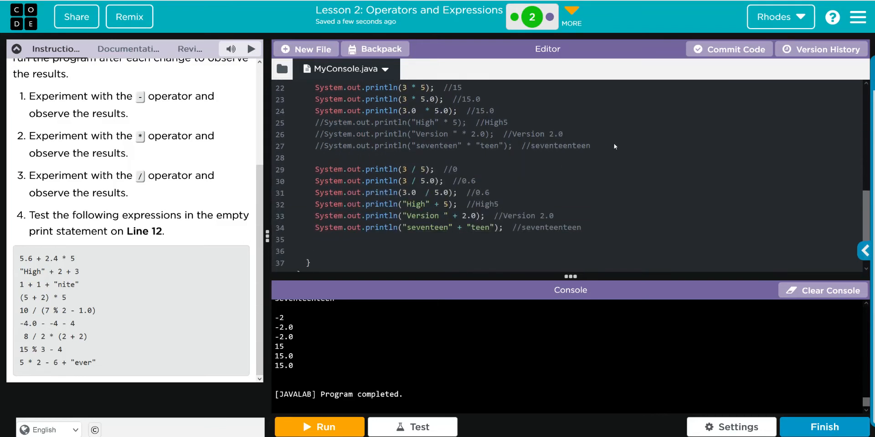
text(System.out.println();)
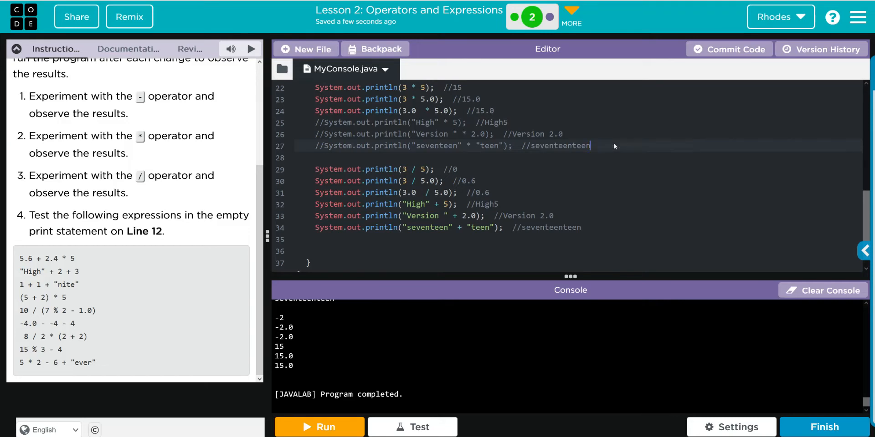
key(Enter)
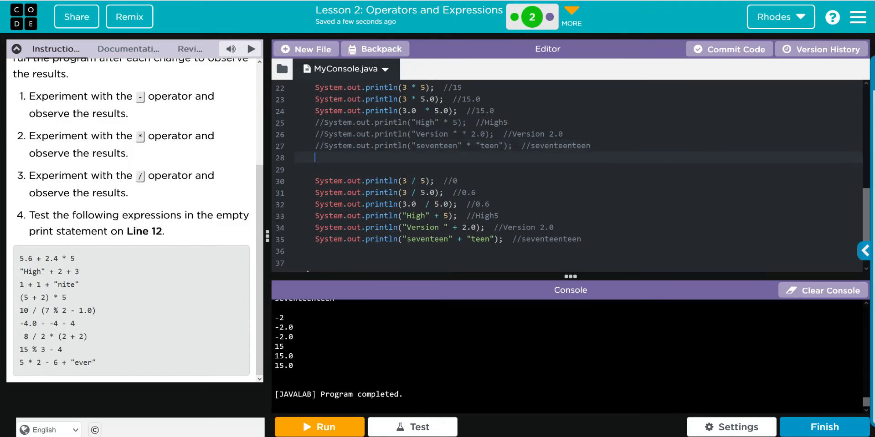
text(System.out.println();)
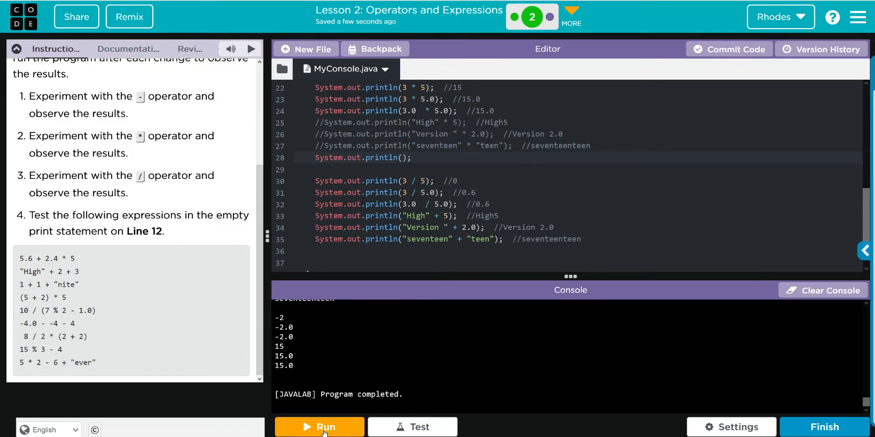
Run the division block, comment out the string division lines, and rerun to print 0, 0.6, 0.6
click(319, 427)
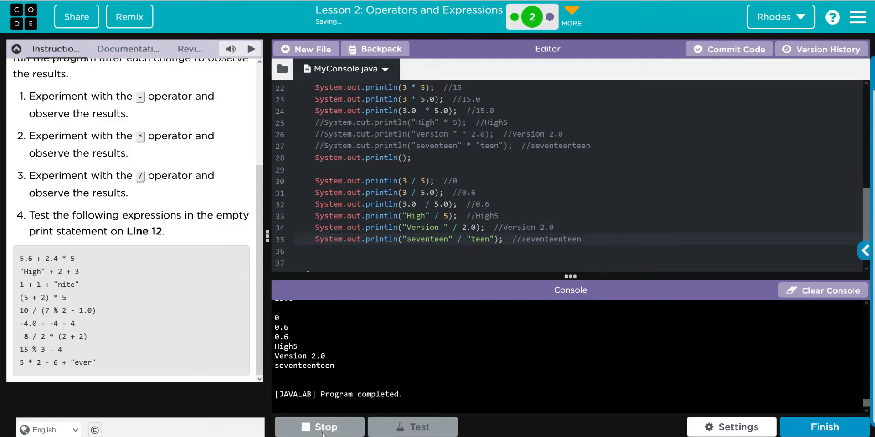
click(319, 427)
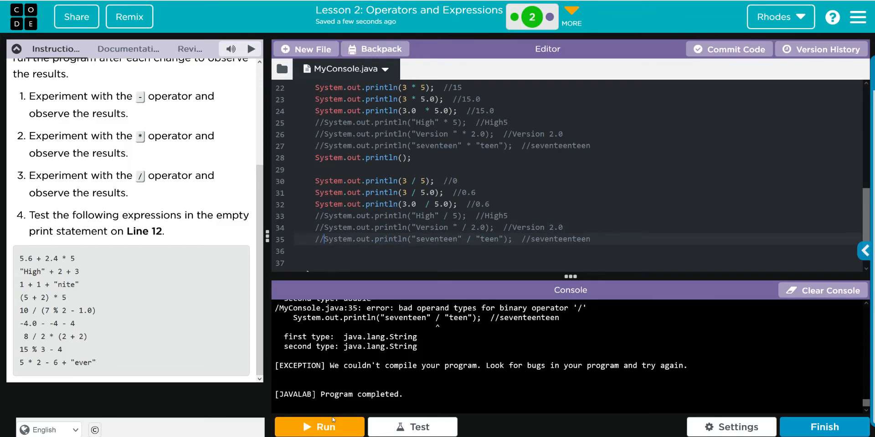
click(318, 426)
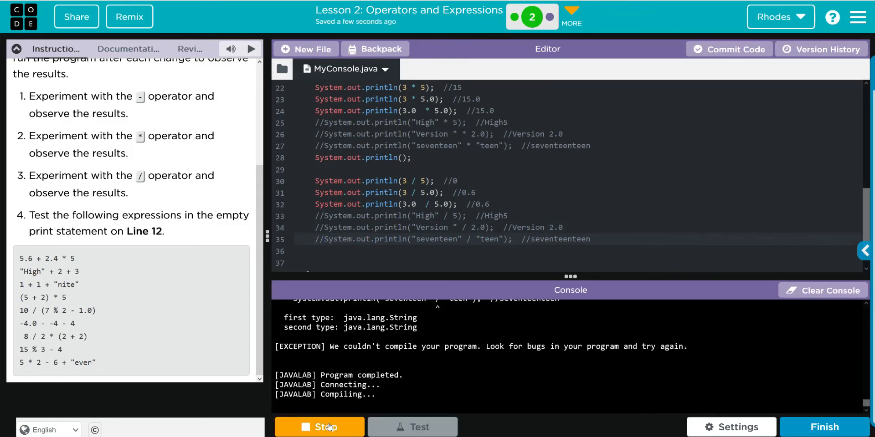
click(319, 427)
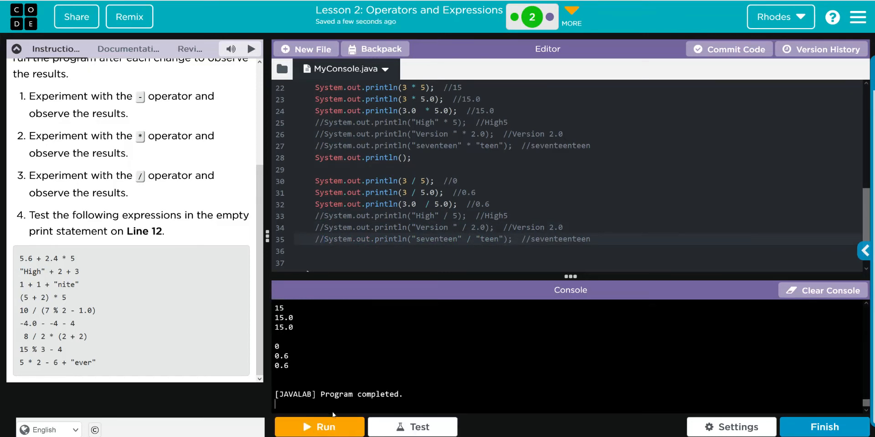
mouse_move(478, 181)
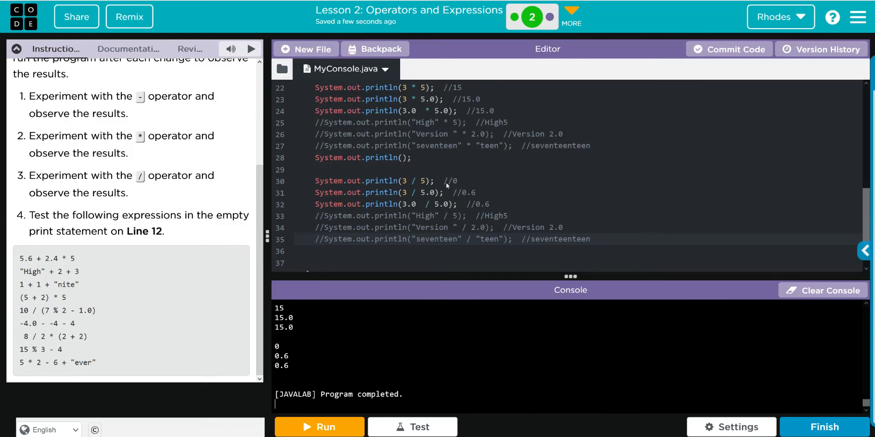
mouse_move(473, 197)
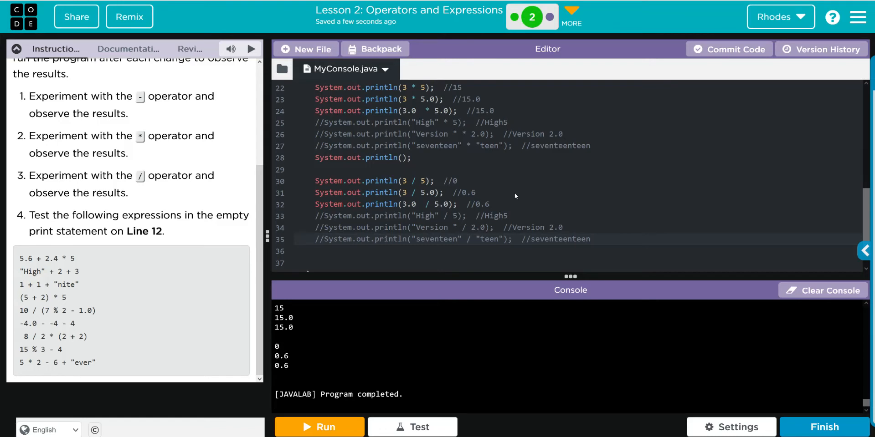
mouse_move(535, 193)
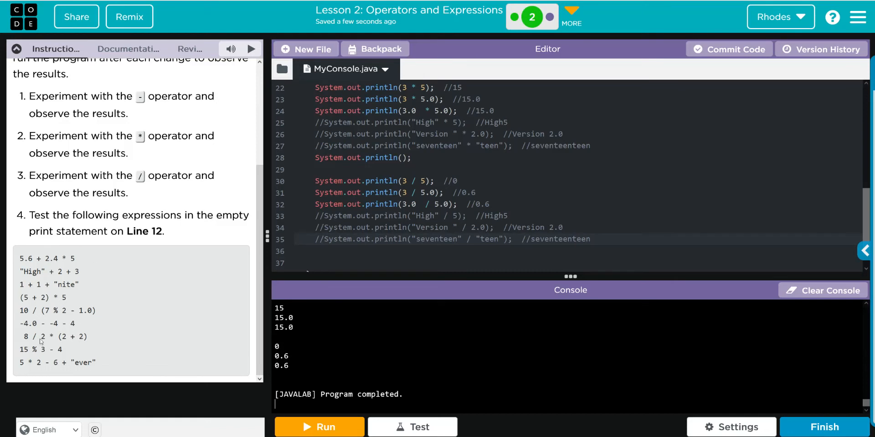
mouse_move(60, 262)
text( \)
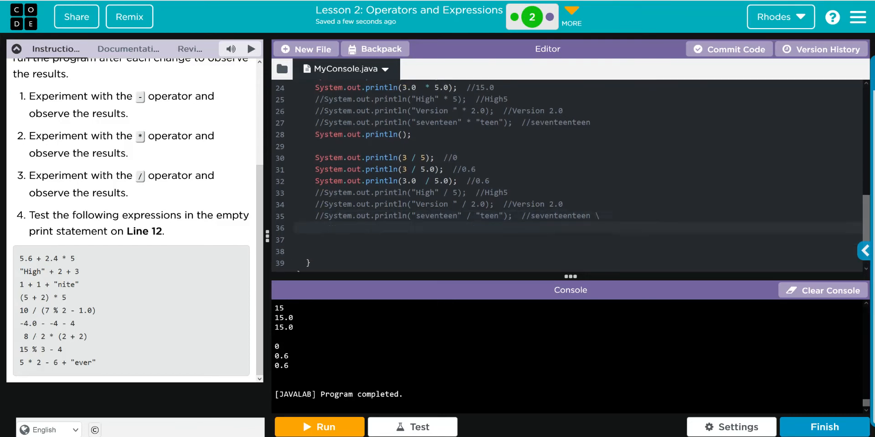
Add empty System.out.println(); statements on the lines below the division block
click(299, 228)
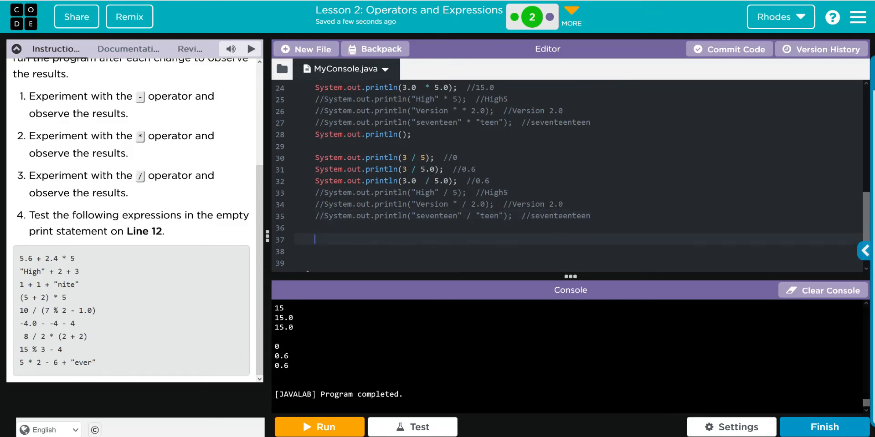
text(System.out.println();)
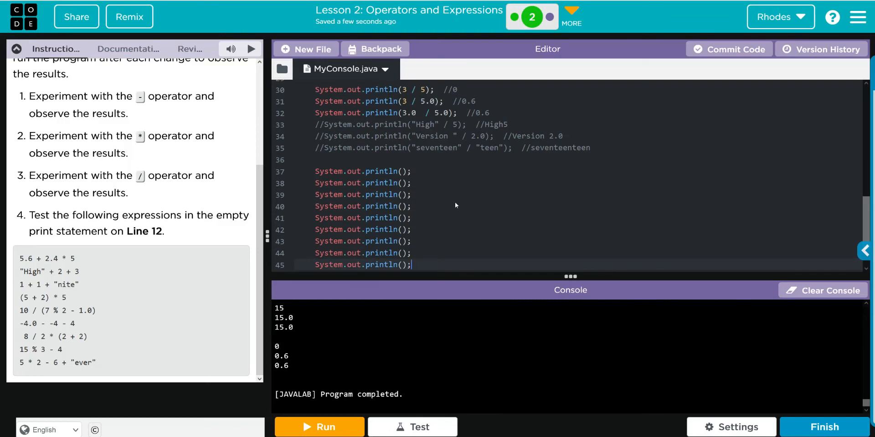
text(System.out.println();)
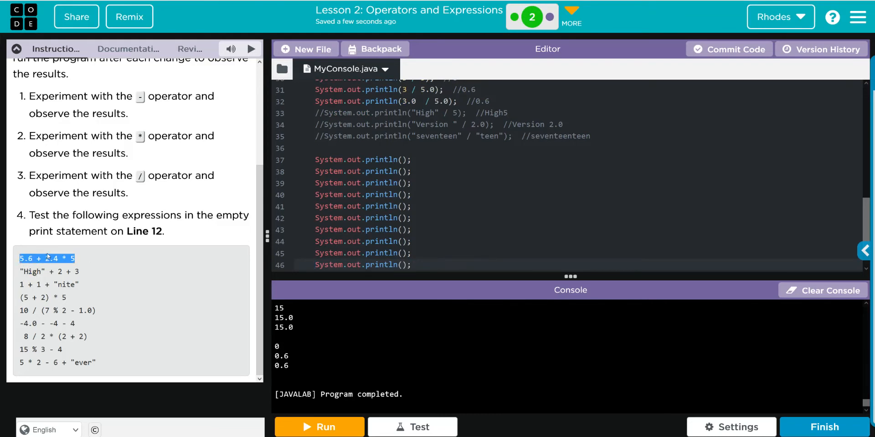
Fill lines 37–38 with 5.6 + 2.4 * 5 and "High" + 2 + 3, commented //17.6 and //High23
click(403, 161)
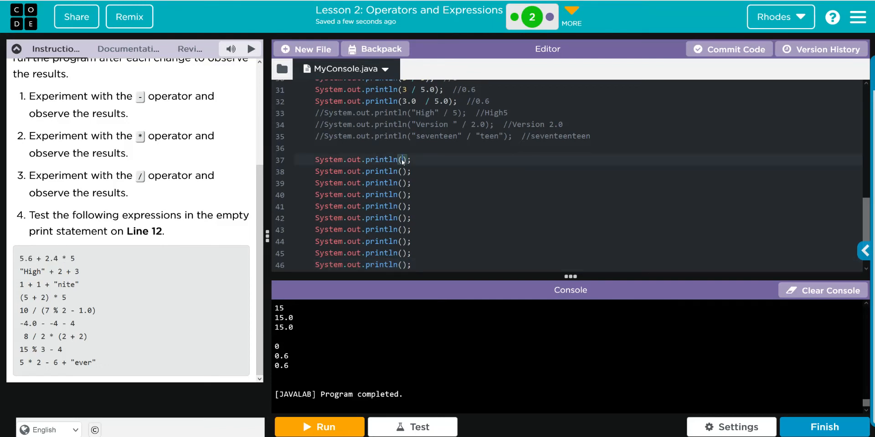
text(5.6 + 2.4 * 5)
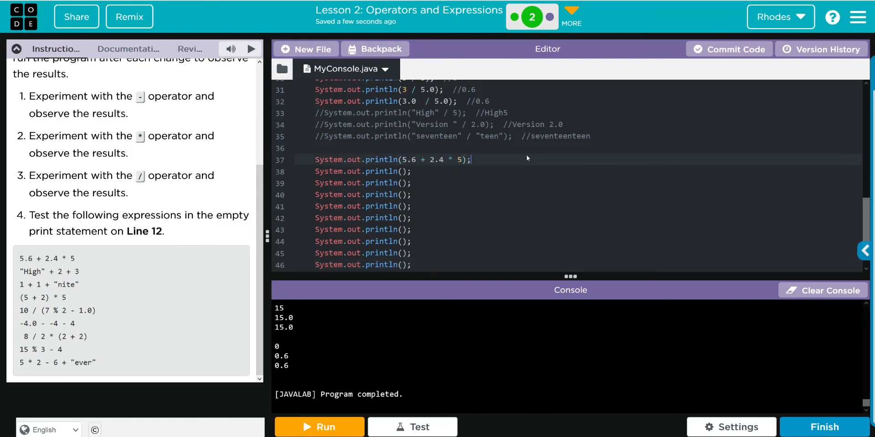
mouse_move(546, 156)
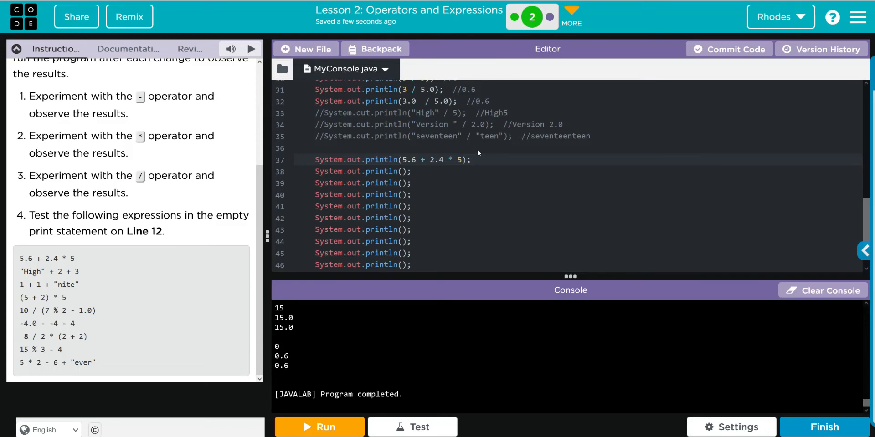
click(475, 160)
text(  17.6)
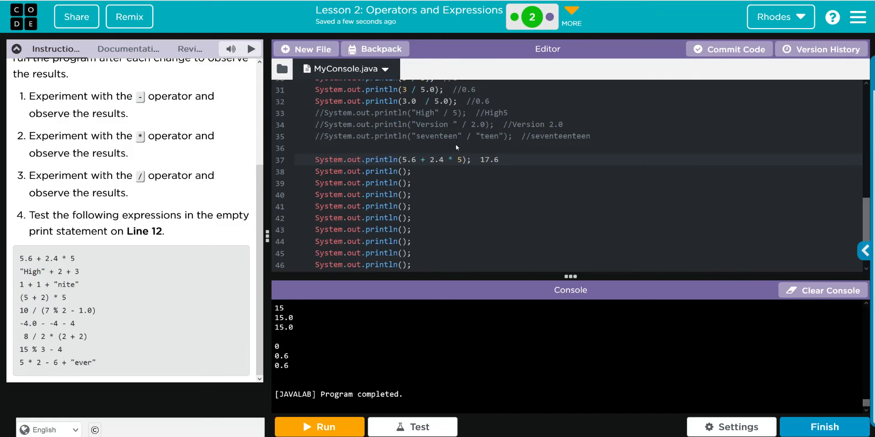
text(//)
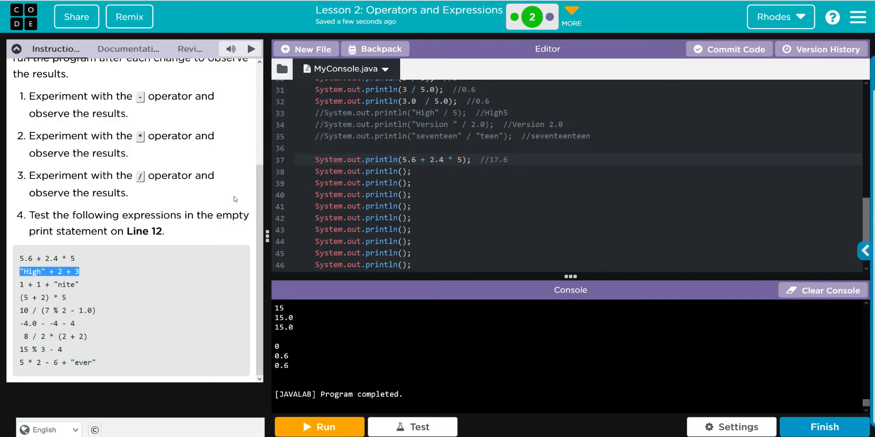
text("High" + 2 + 3)
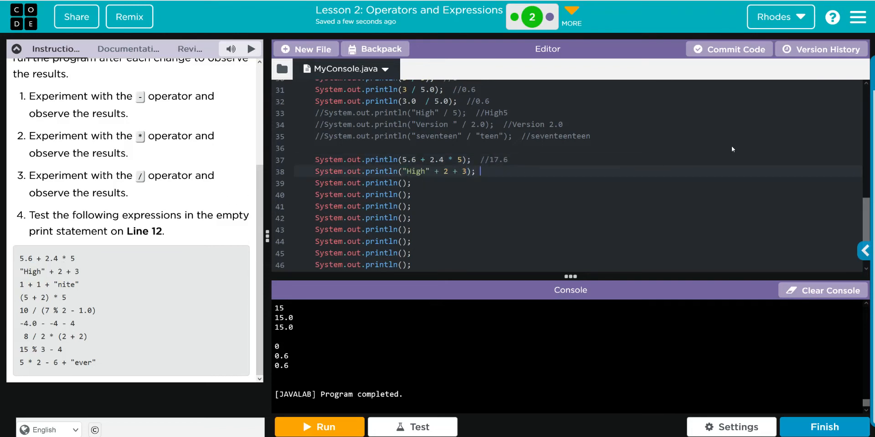
text(//)
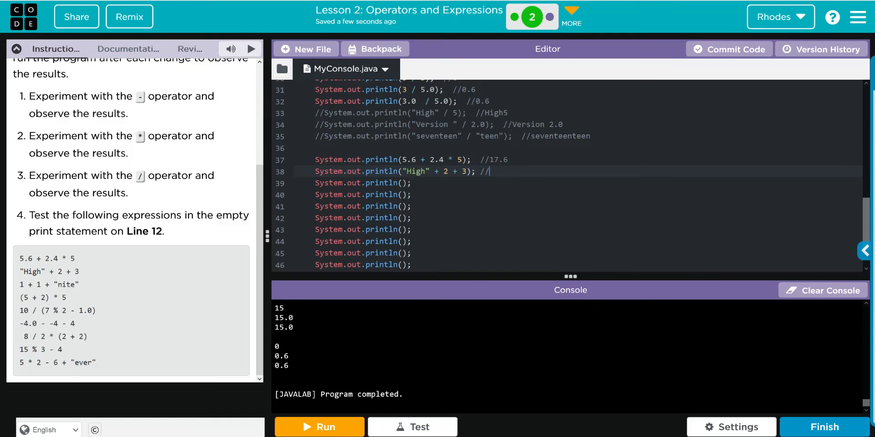
text(High2)
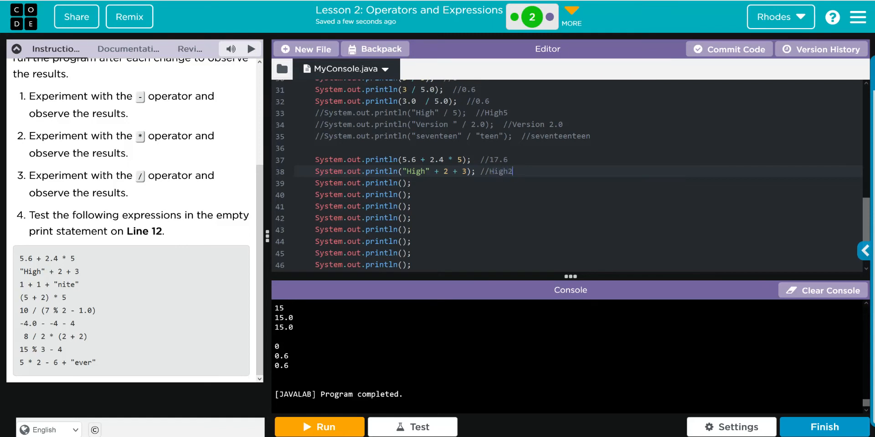
text(3)
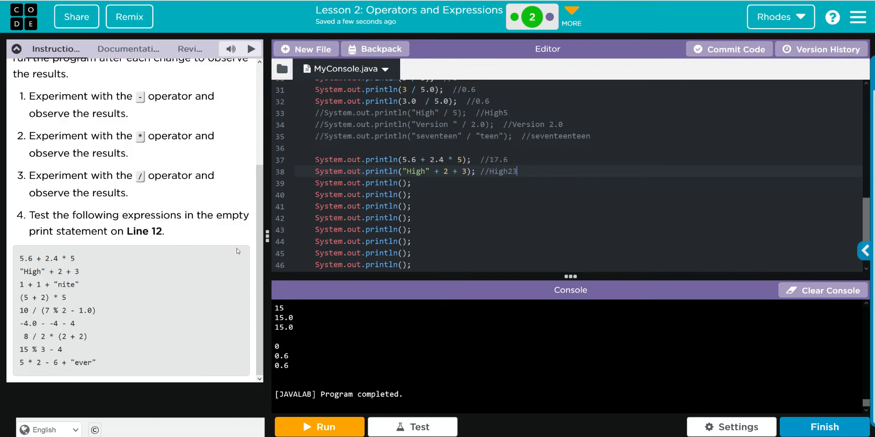
Fill lines 39–40 with 1 + 1 + "nite" and (5 + 2) * 5, commented //2nite and //35
double_click(50, 284)
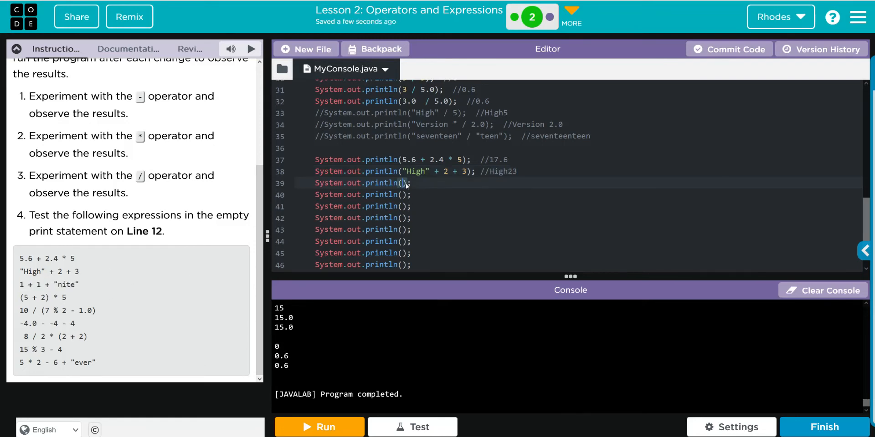
text(1 + 1 + "nite")
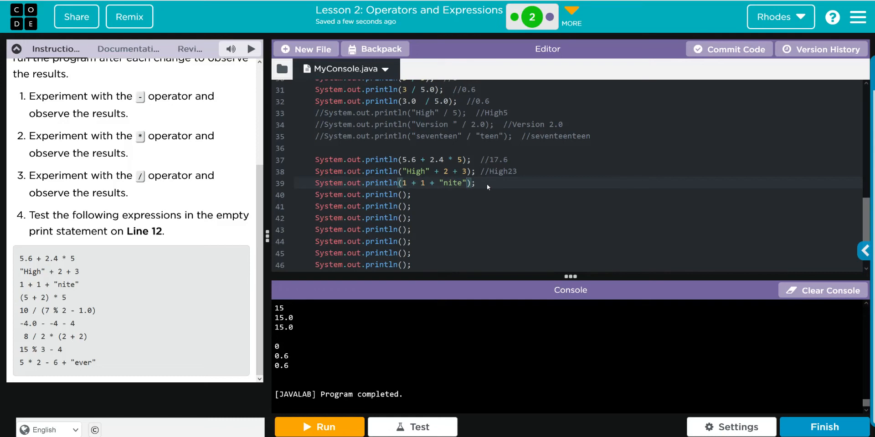
click(473, 183)
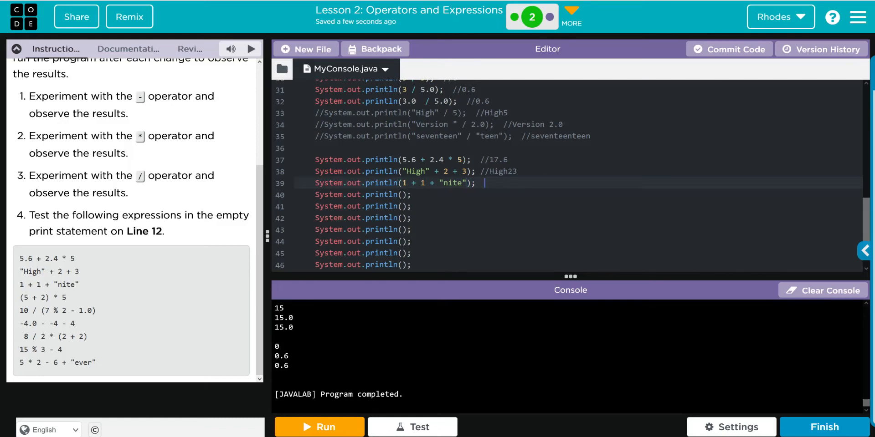
text(//2)
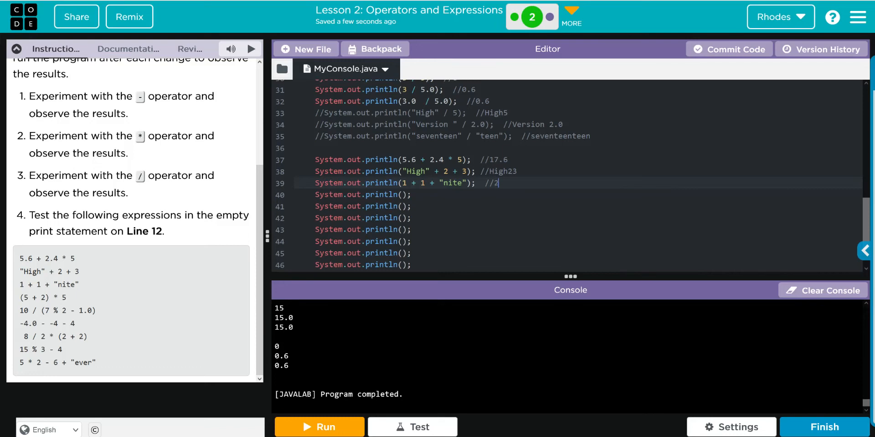
text(nite)
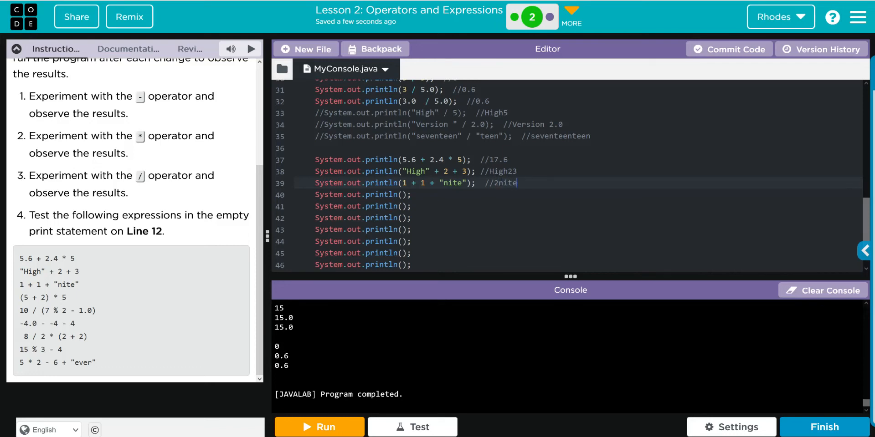
double_click(43, 297)
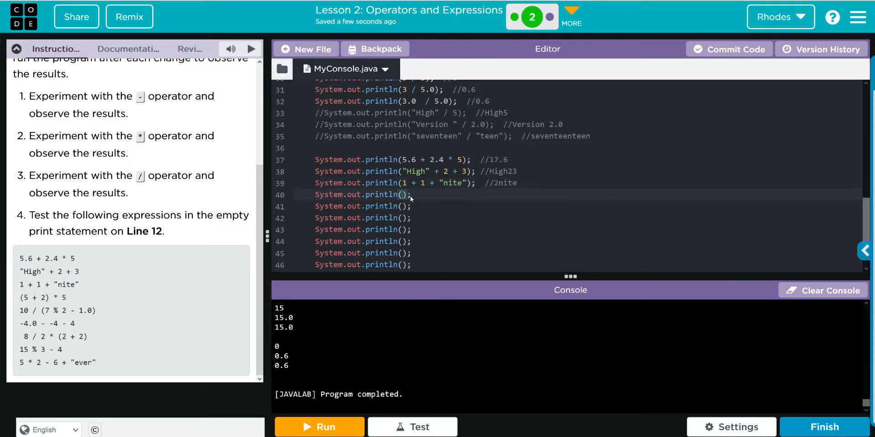
text((5 + 2) * 5)
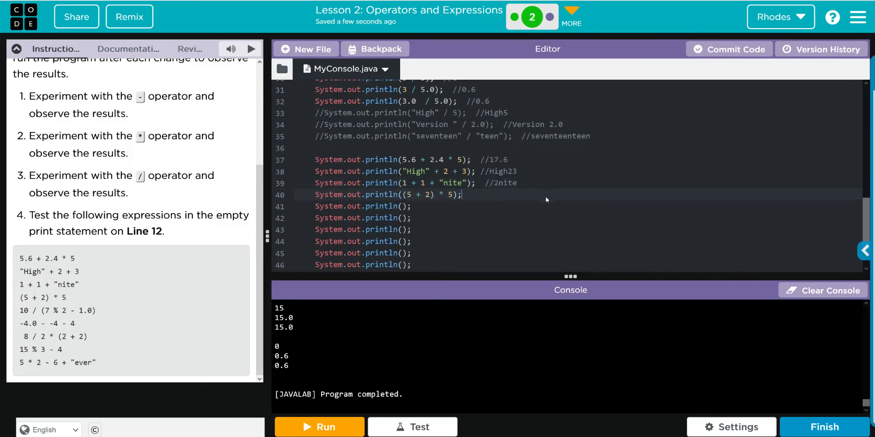
text(//)
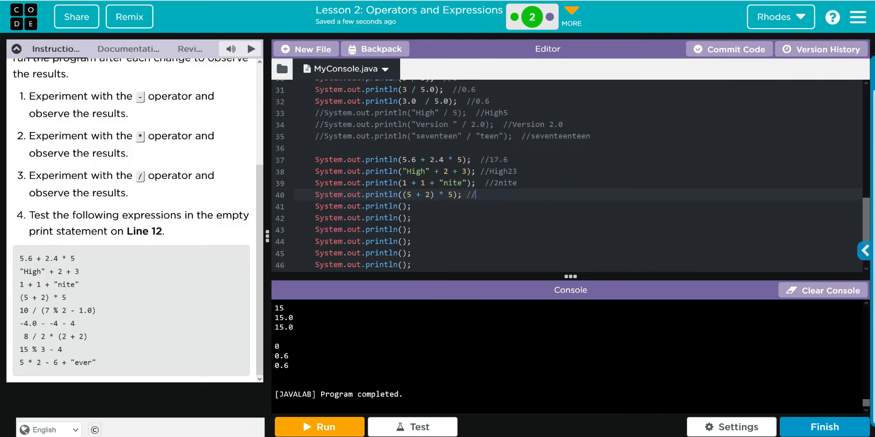
text(35)
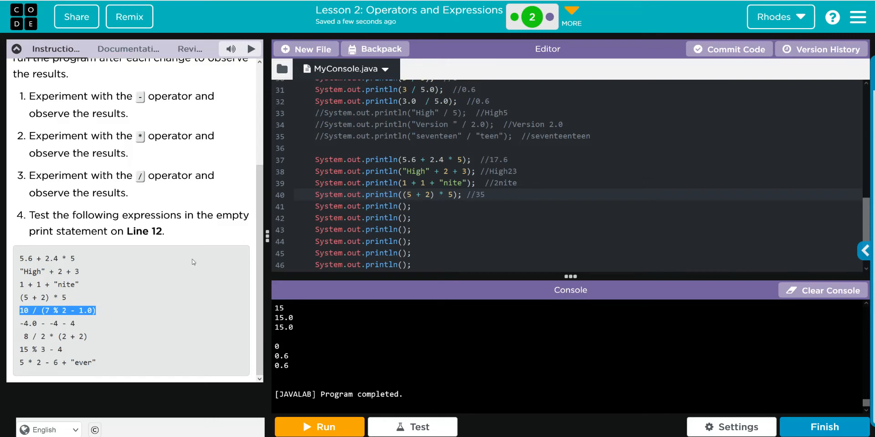
Fill line 41 with 10 / (7 % 2 - 1.0) and predict 1.6, then move to line 42
click(403, 206)
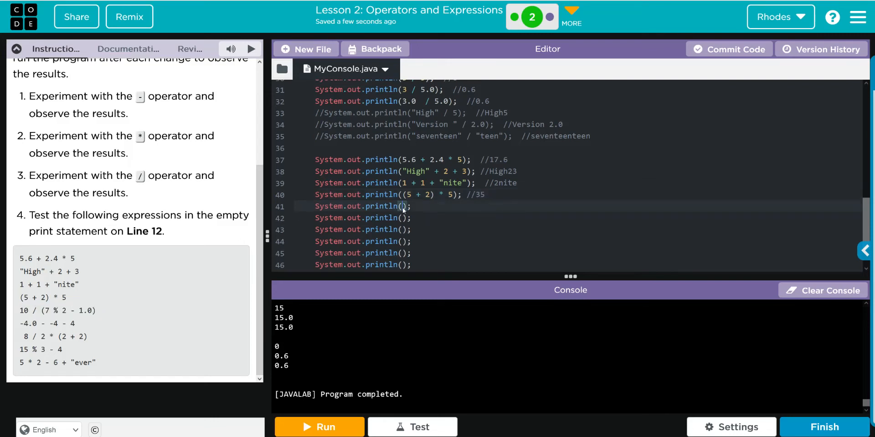
text(10 / (7 % 2 - 1.0))
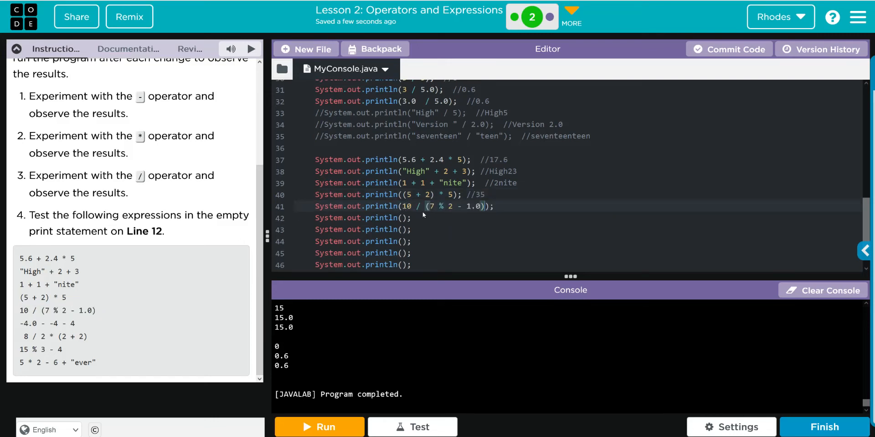
mouse_move(456, 216)
text(  //)
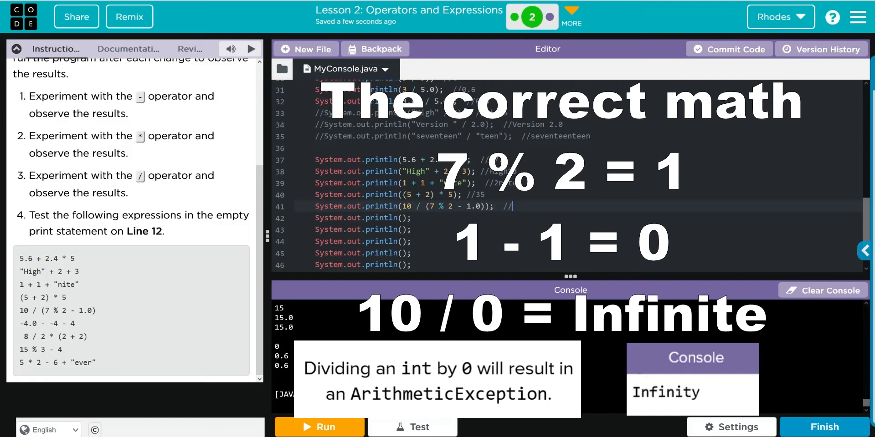
text(1.6)
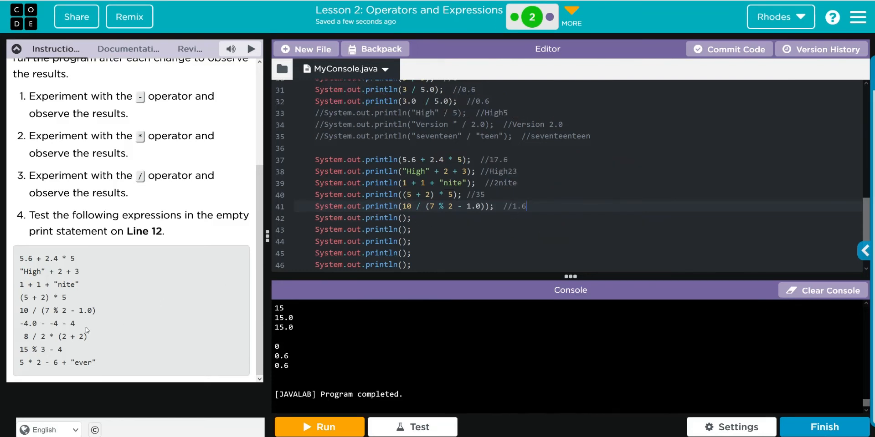
right_click(47, 323)
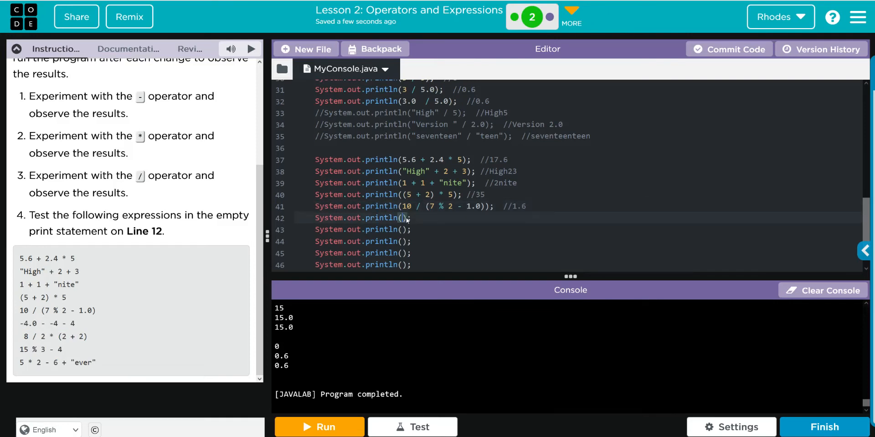
Fill line 42 with -4.0 - -4 - 4 and predict //4.0
text(-4.0 - -4 - 4)
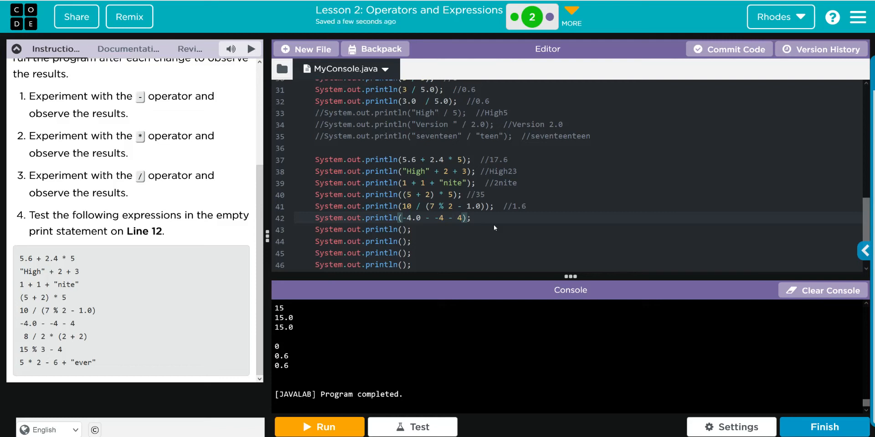
click(470, 218)
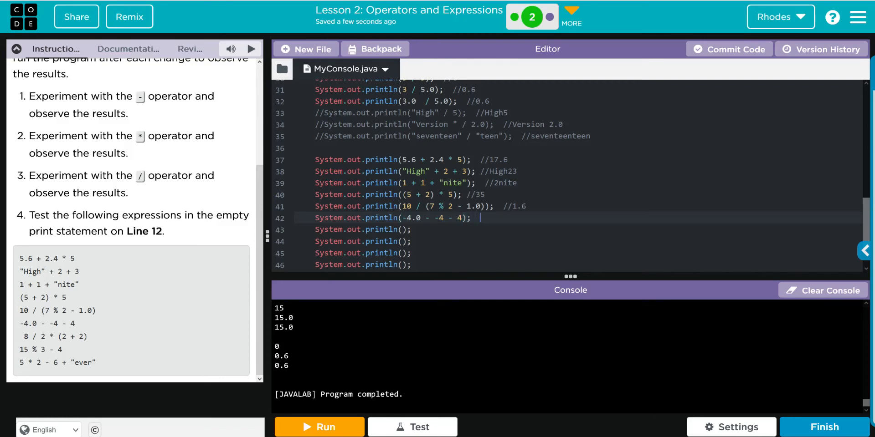
text(//4)
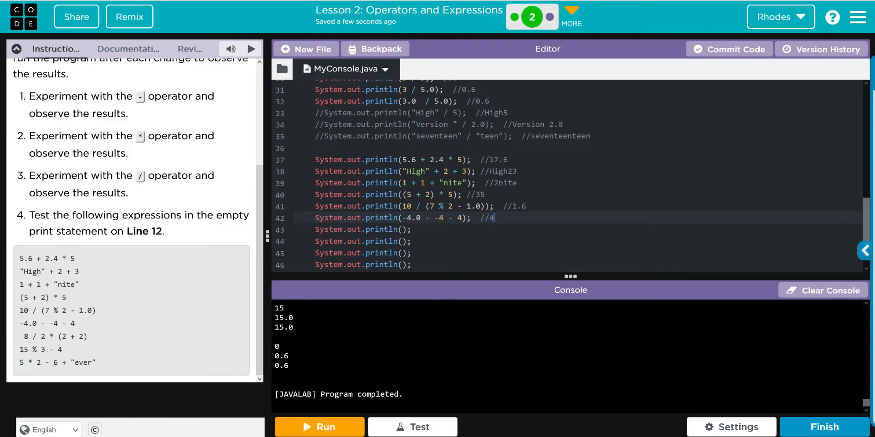
text(.0)
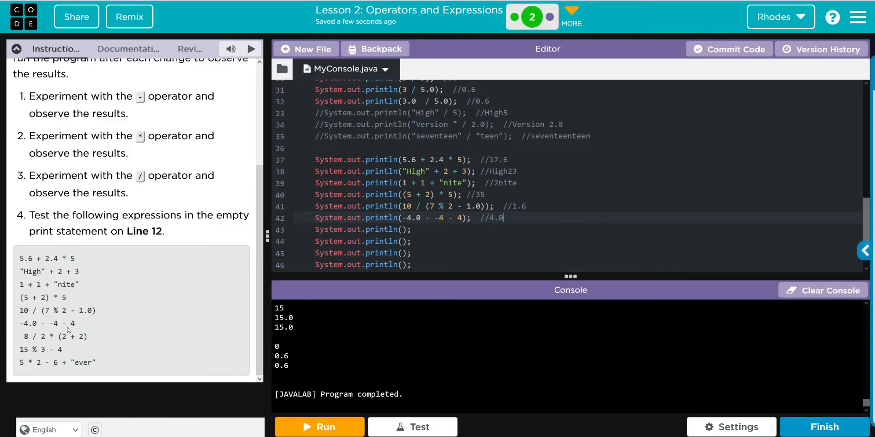
Fill line 43 with 8 / 2 * (2 + 2) and predict //16
double_click(53, 337)
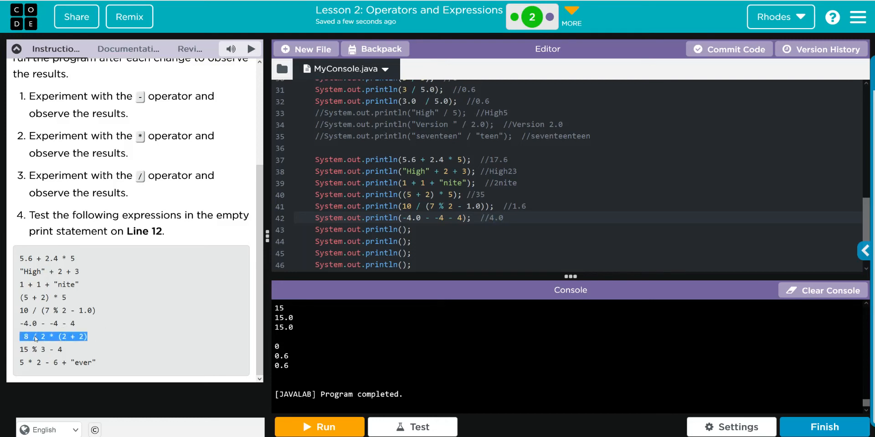
click(404, 230)
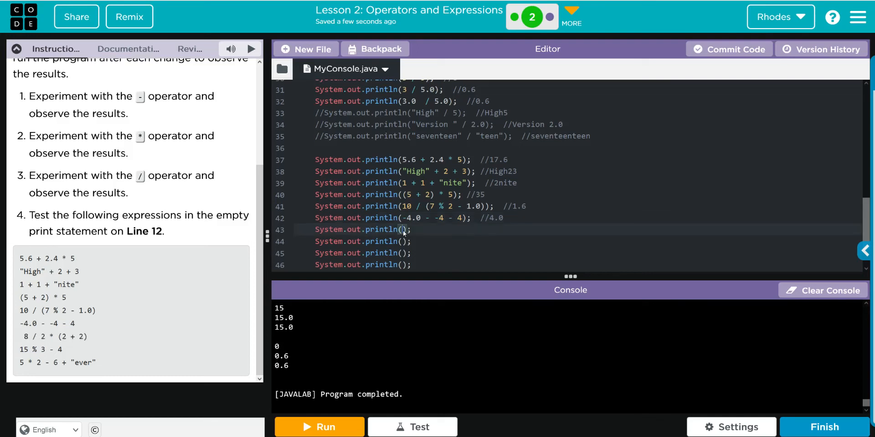
text(8 / 2 * (2 + 2))
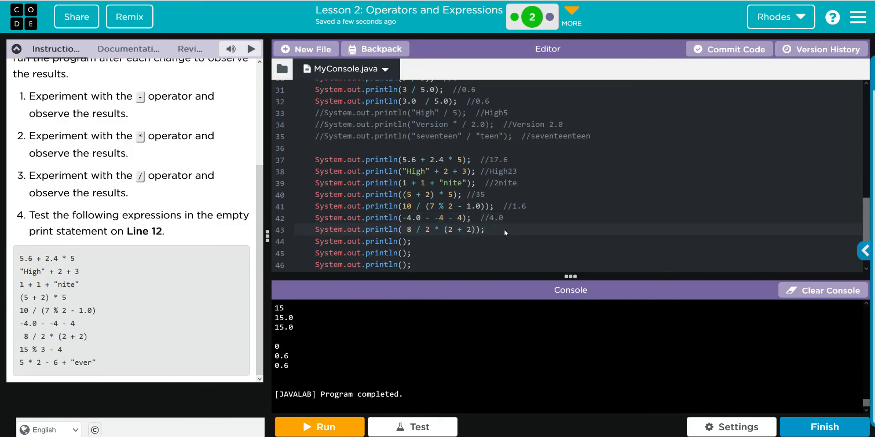
text(//)
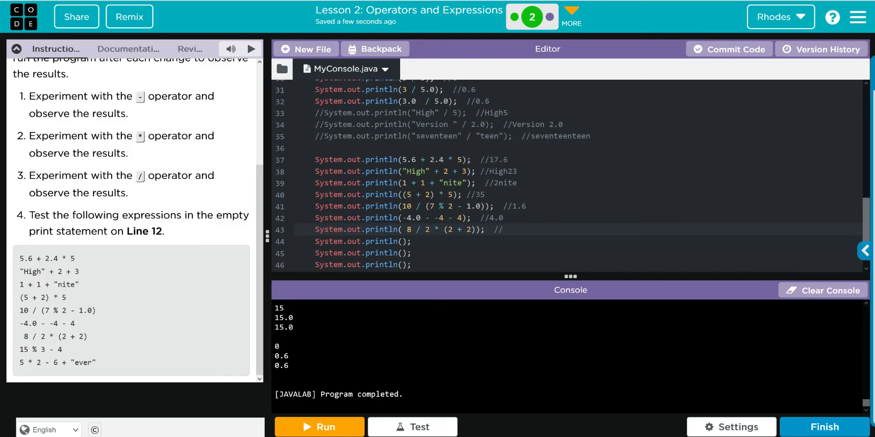
text(16)
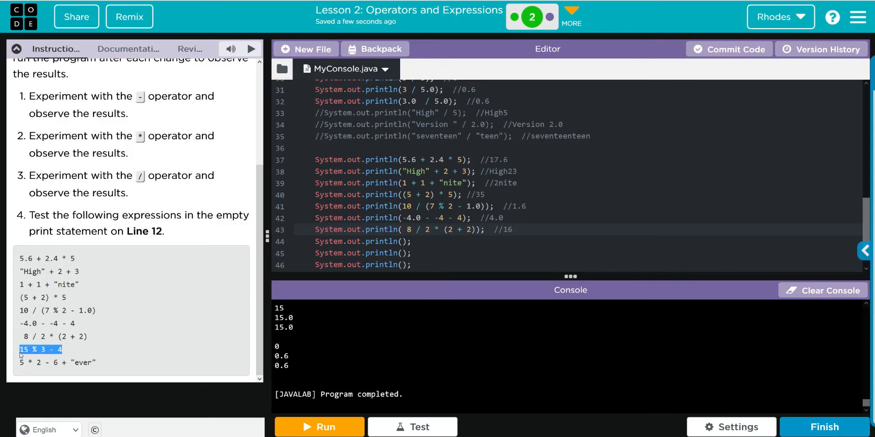
Fill the last two lines with 15 % 3 - 4 and 5 * 2 - 6 + "ever", commented //1 and //4ever
click(405, 241)
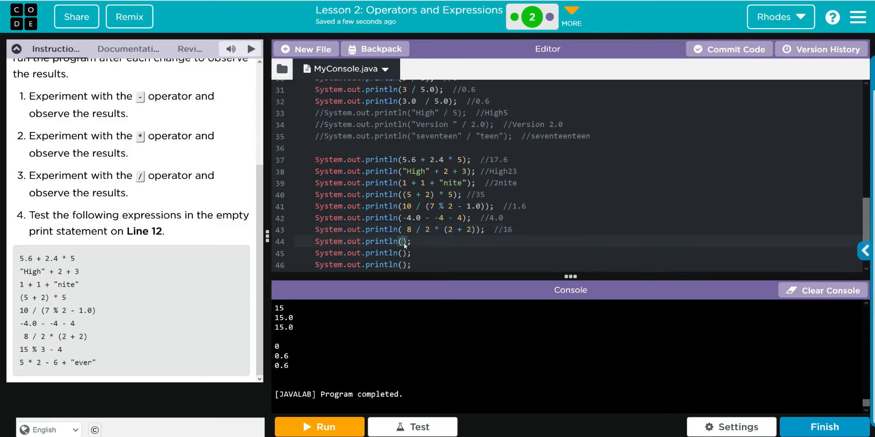
text(15 % 3 - 4)
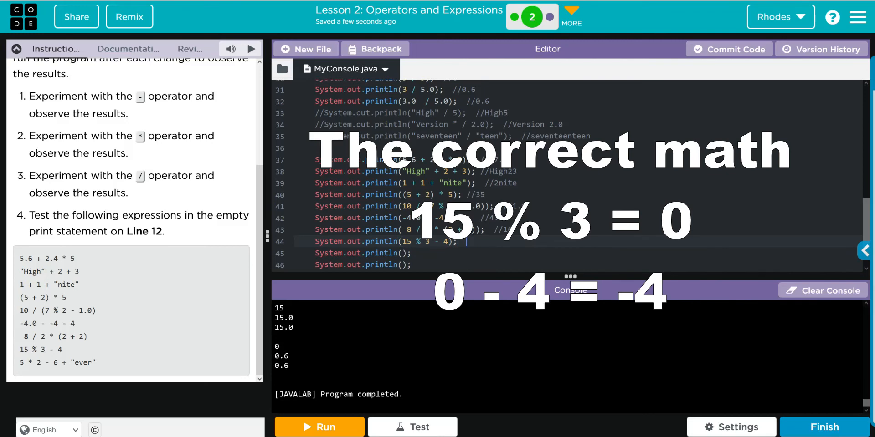
text(//)
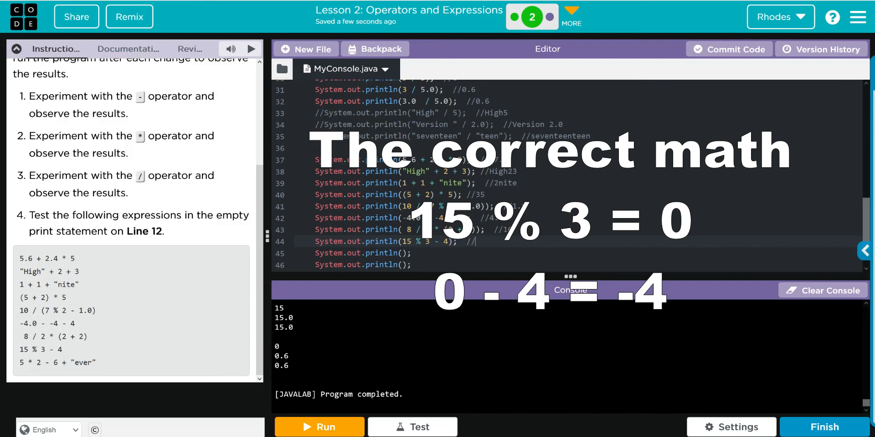
text(1)
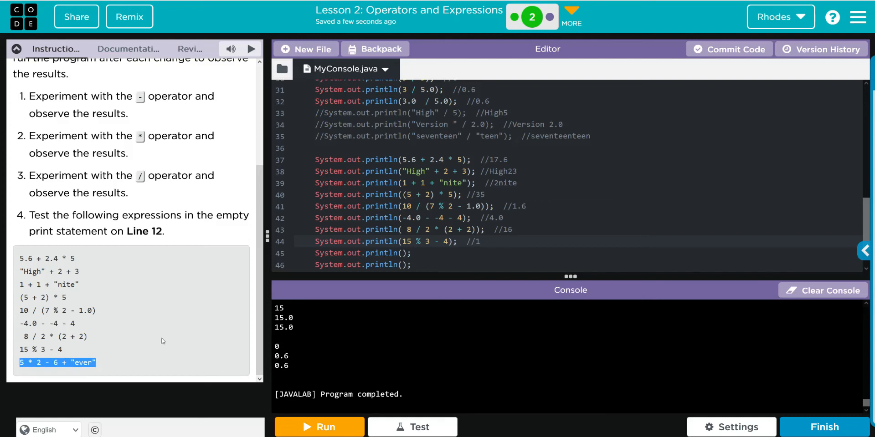
text(5 * 2 - 6 + "ever")
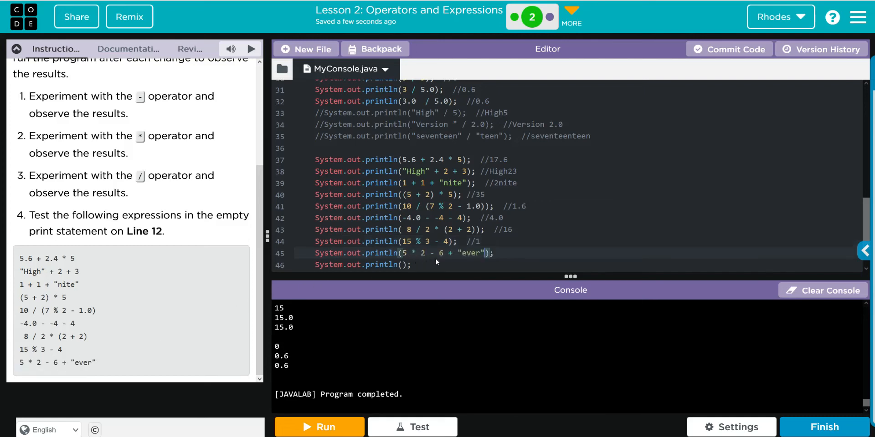
text(/)
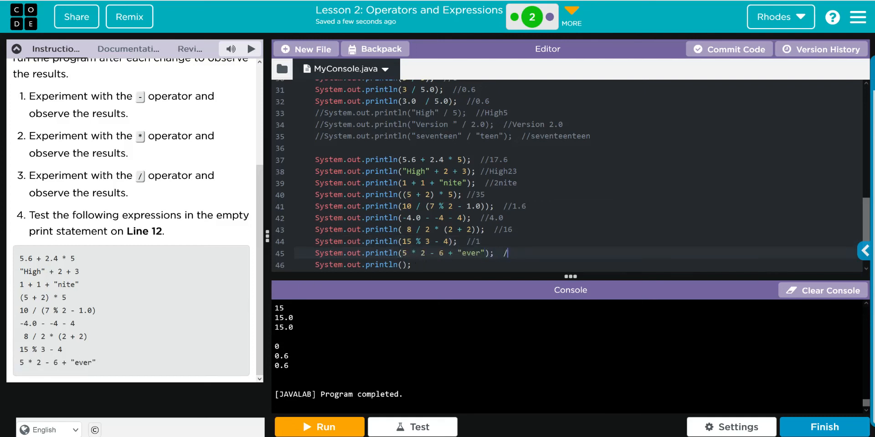
text(/)
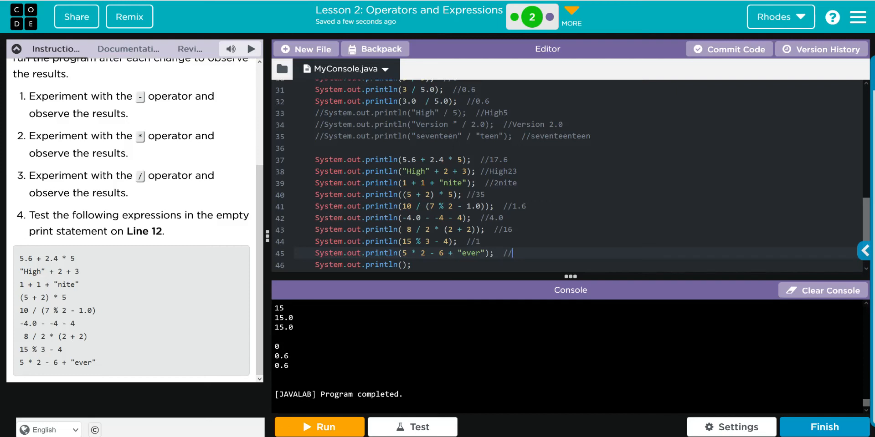
text(4)
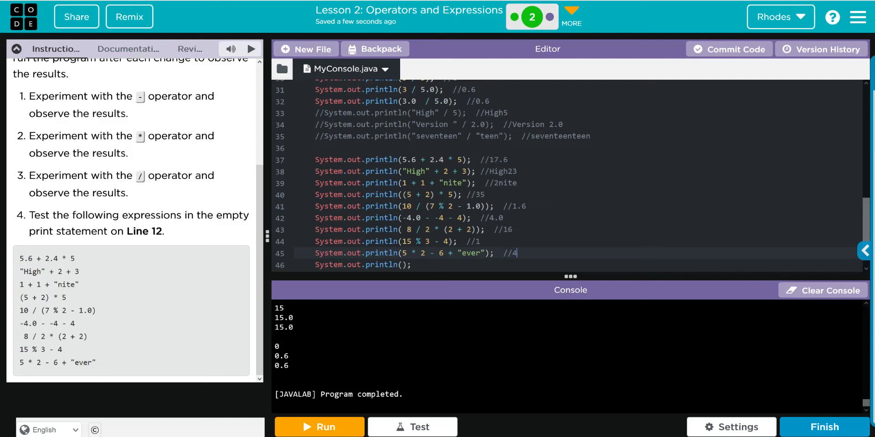
text(ever)
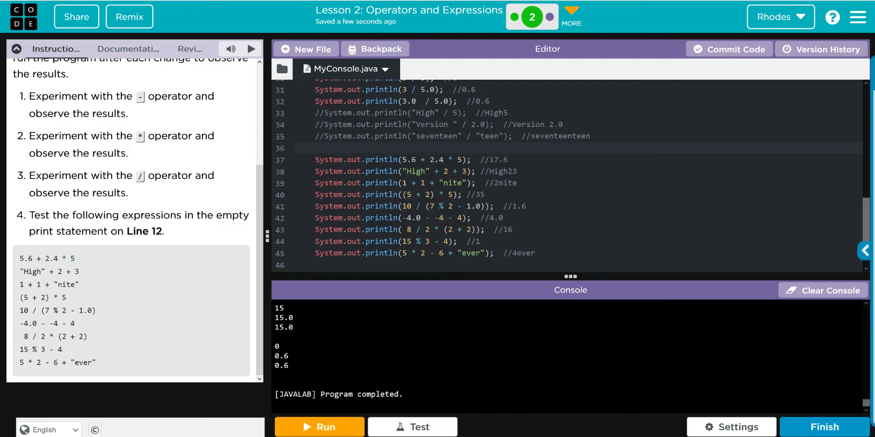
Add System.out.println(); on line 36 and run the program to print the results
text(System.out.println();)
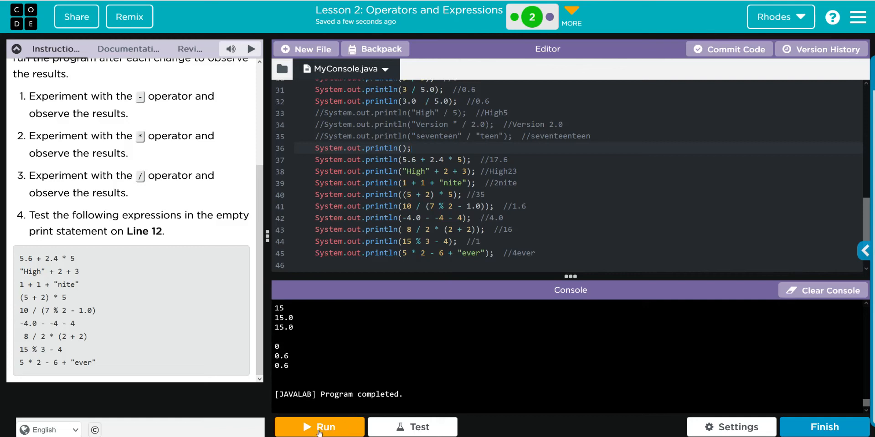
click(320, 427)
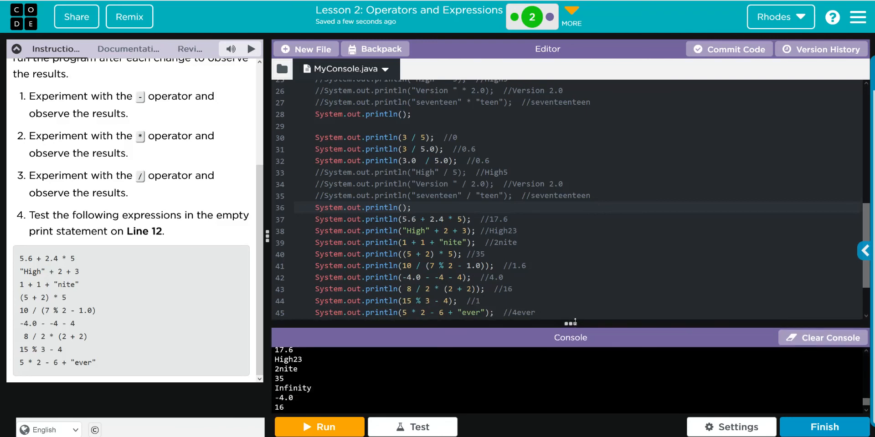
mouse_move(632, 268)
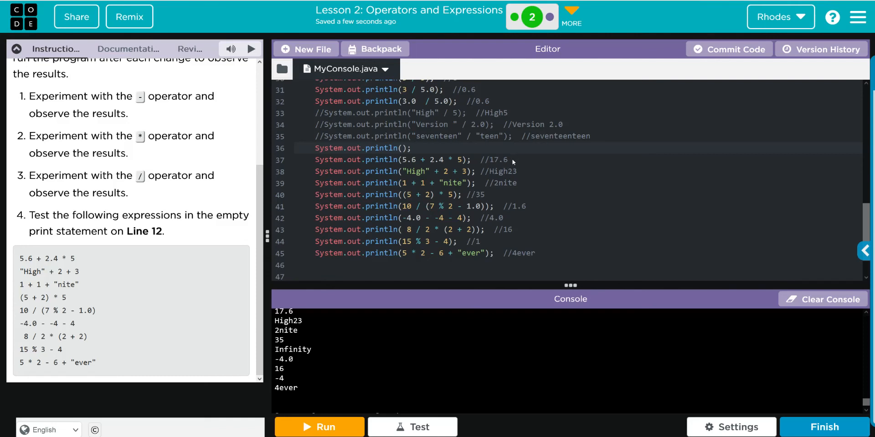
mouse_move(523, 177)
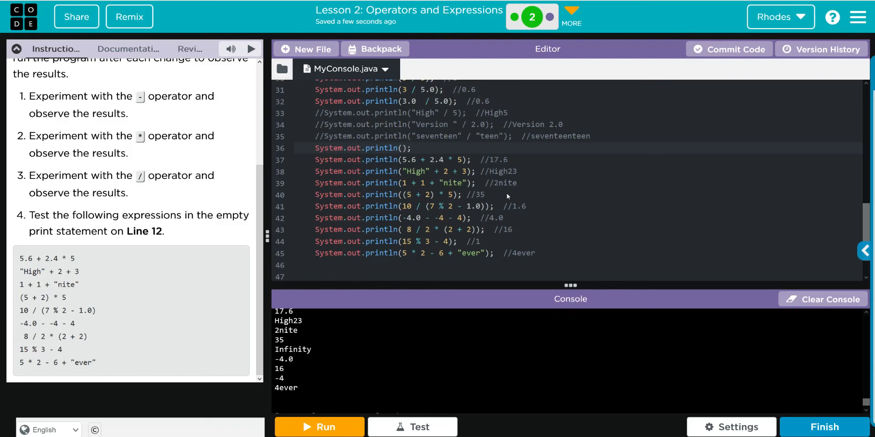
mouse_move(487, 200)
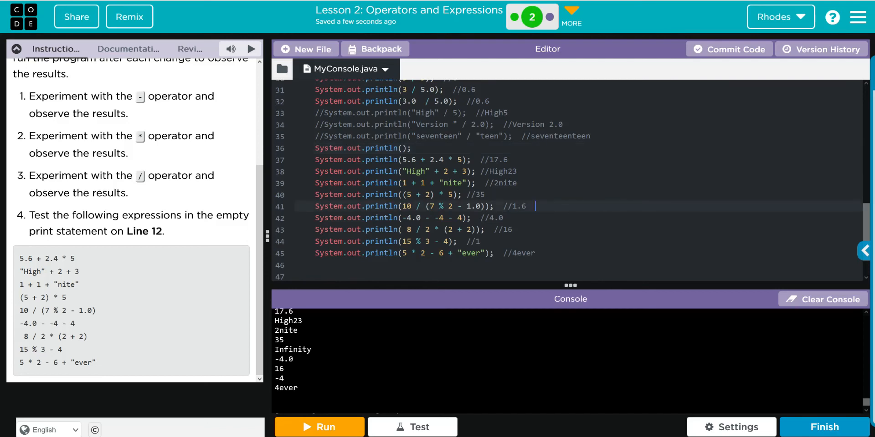
Annotate the 10 / (7 % 2 - 1.0) line with //infinity beside its 1.6 prediction
text(//in)
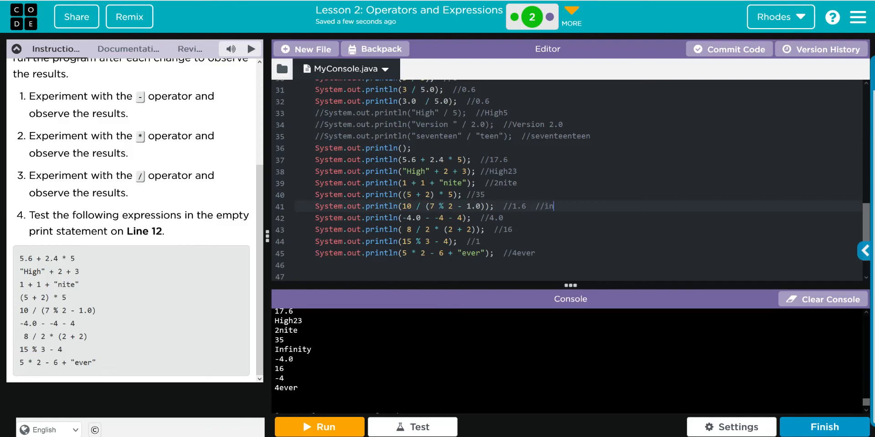
text(finity)
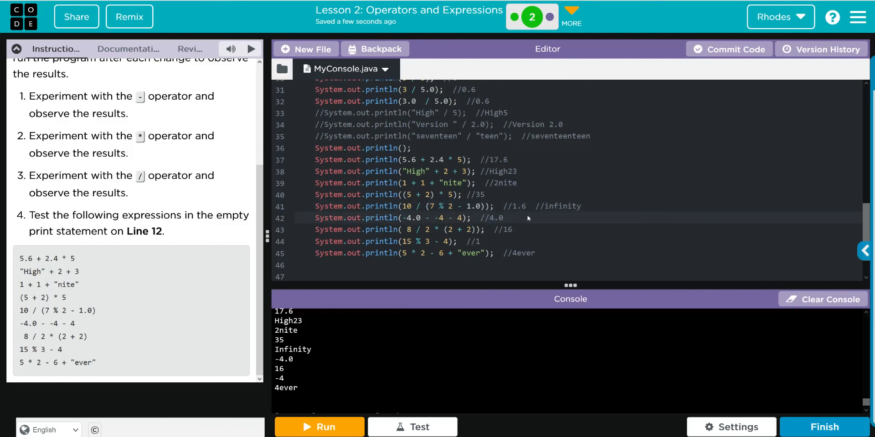
click(496, 218)
text(-)
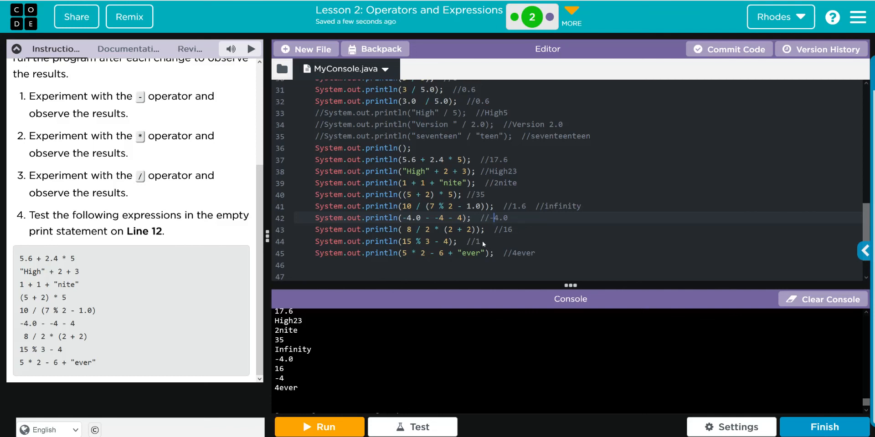
mouse_move(557, 258)
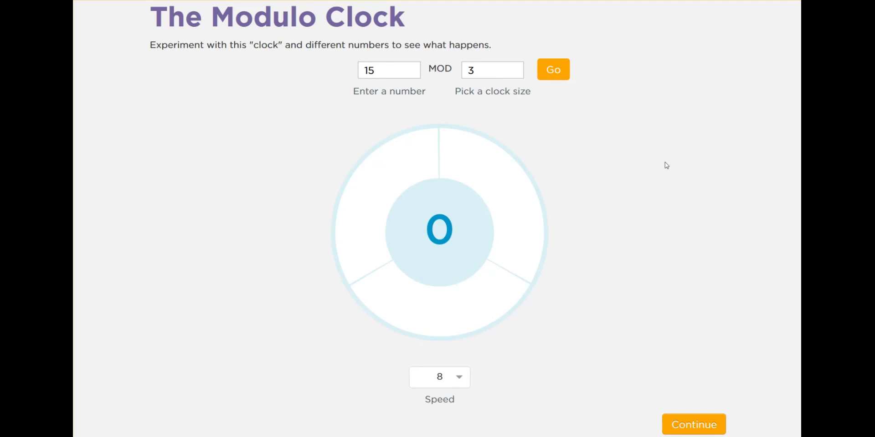
mouse_move(613, 153)
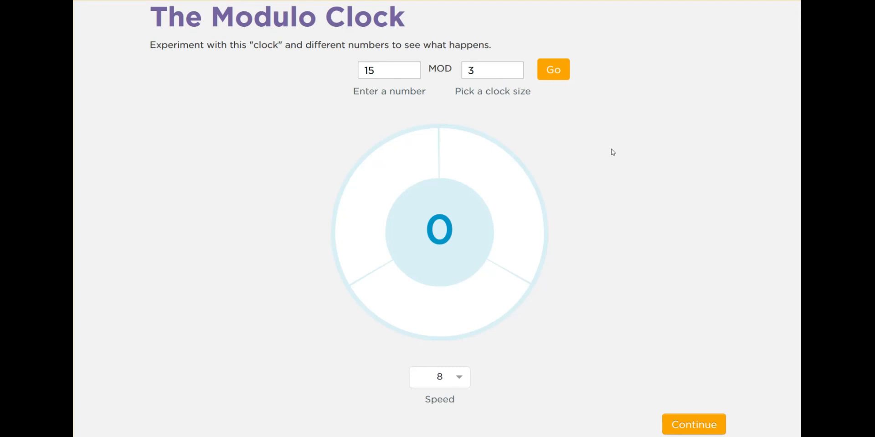
mouse_move(635, 164)
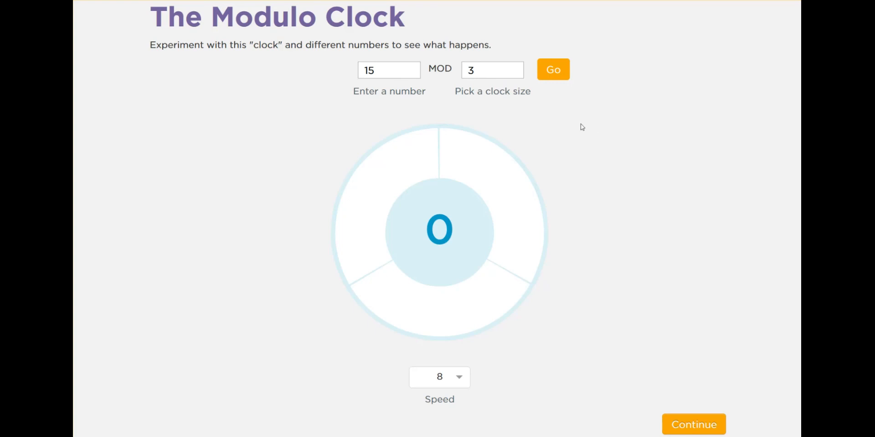
mouse_move(498, 105)
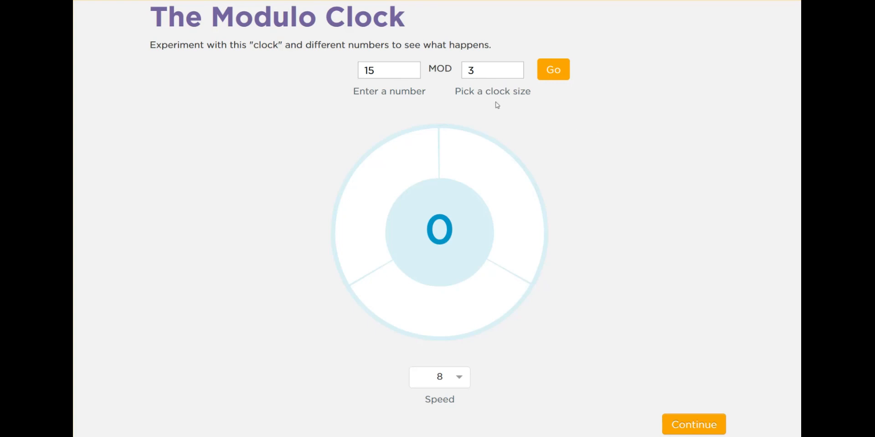
Animate 15 MOD 3 to 0 on the Modulo Clock, then return to the Java Lab code
click(552, 70)
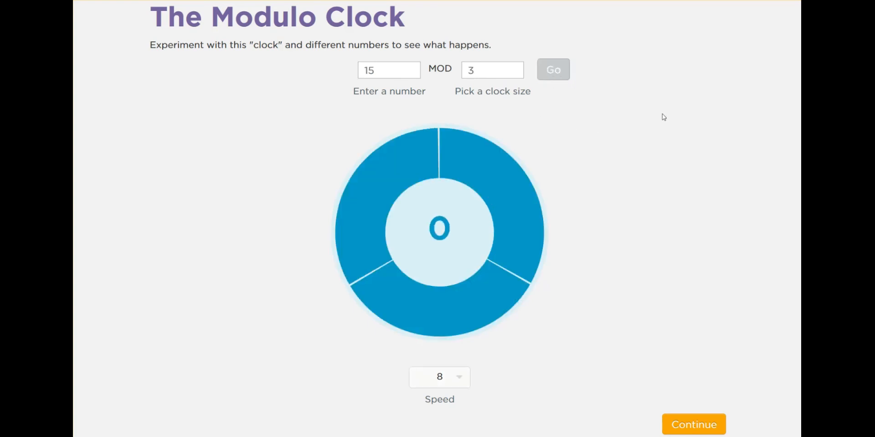
click(552, 69)
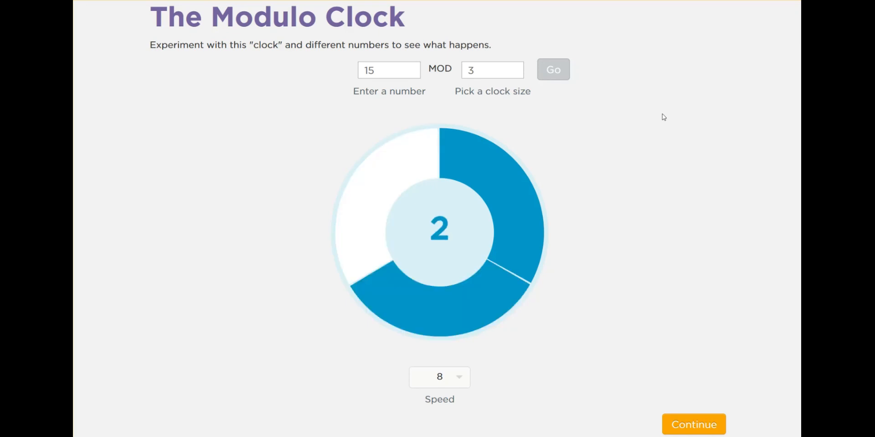
click(553, 70)
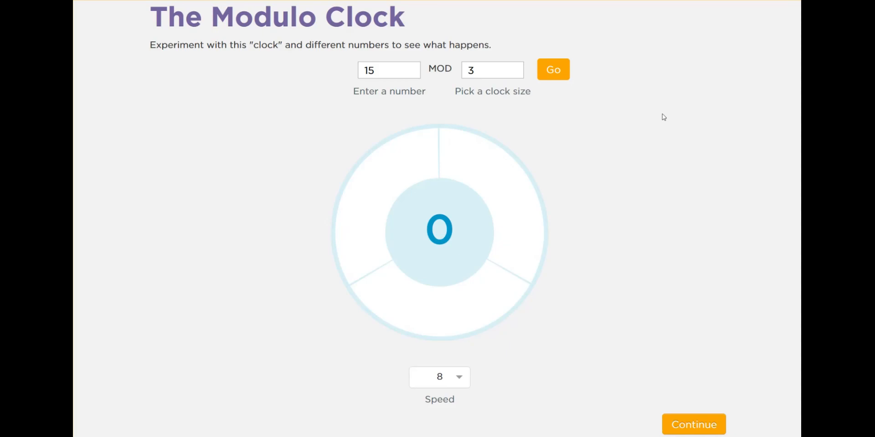
click(694, 425)
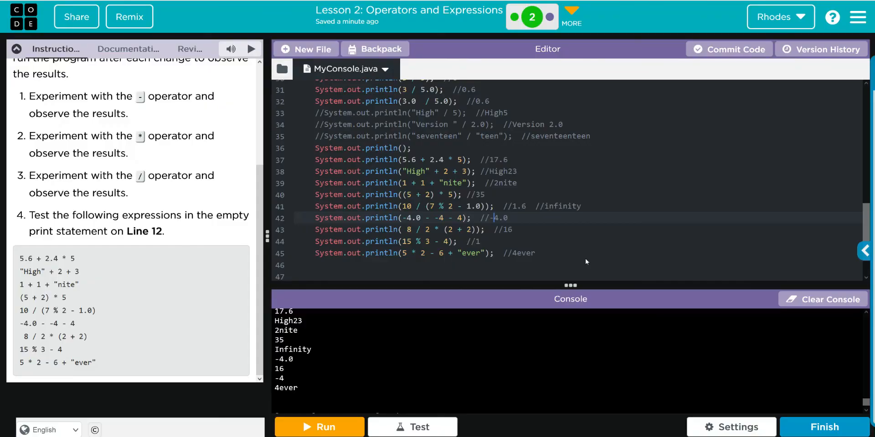